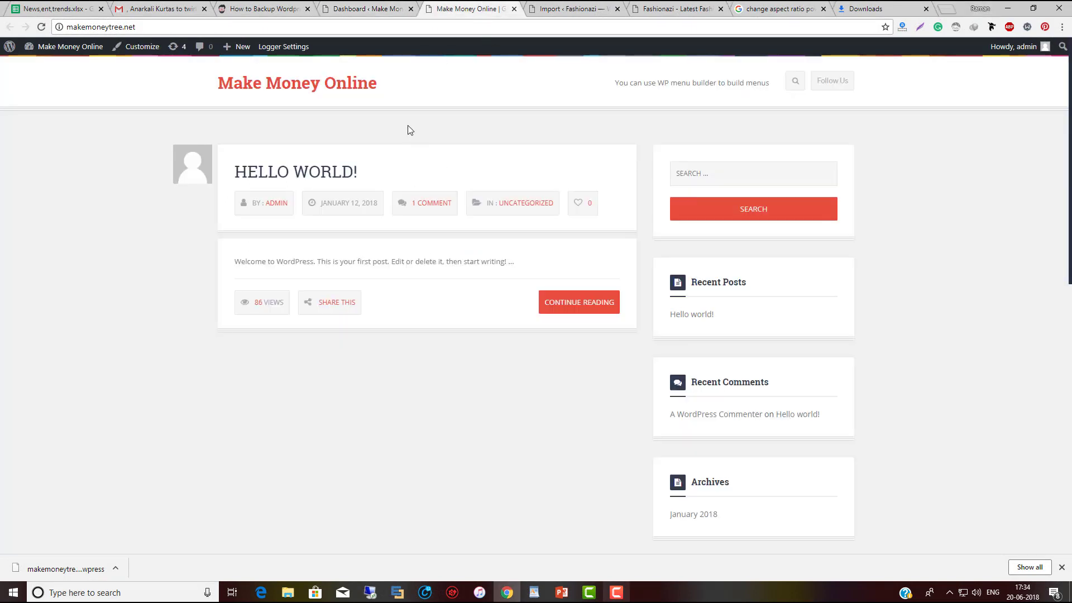
pyautogui.moveTo(547, 121)
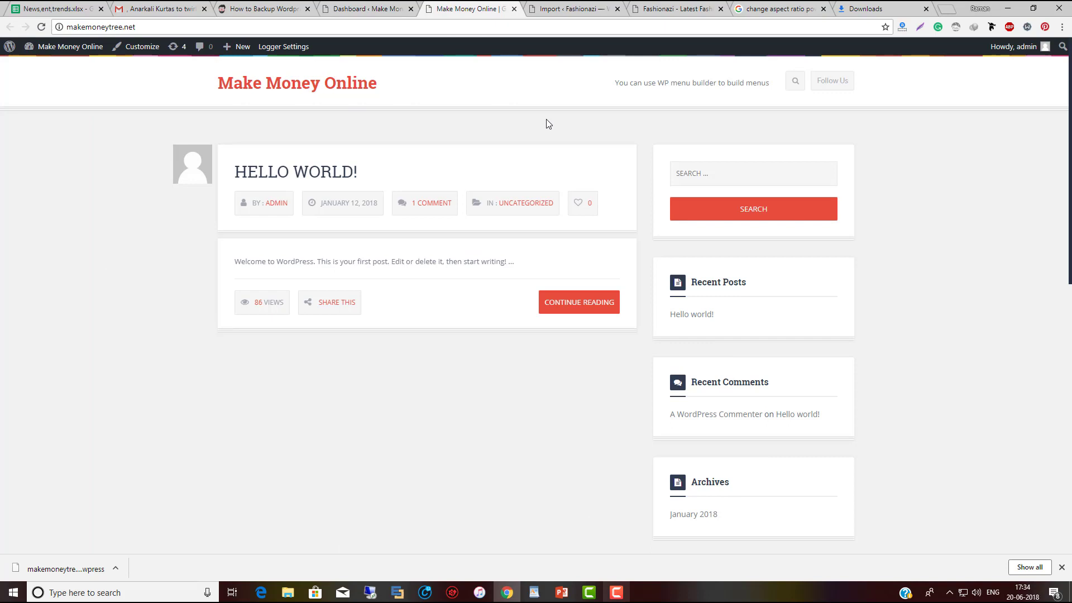
# - Compare the Make Money Online and Fashionazi front pages, then return to the Make Money Online dashboard
pyautogui.click(673, 9)
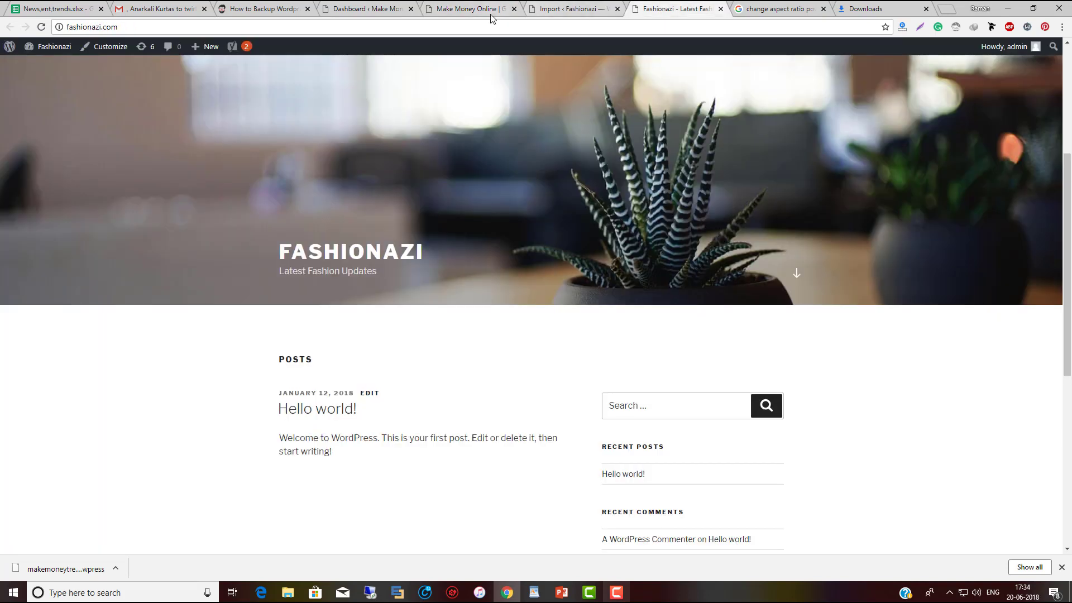
pyautogui.click(474, 9)
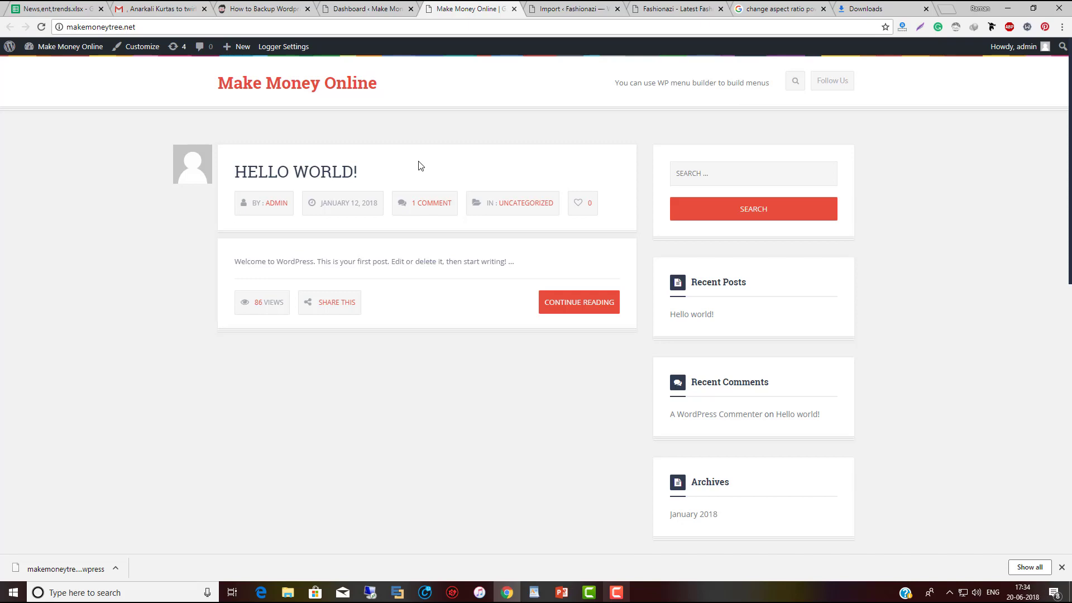
pyautogui.click(673, 9)
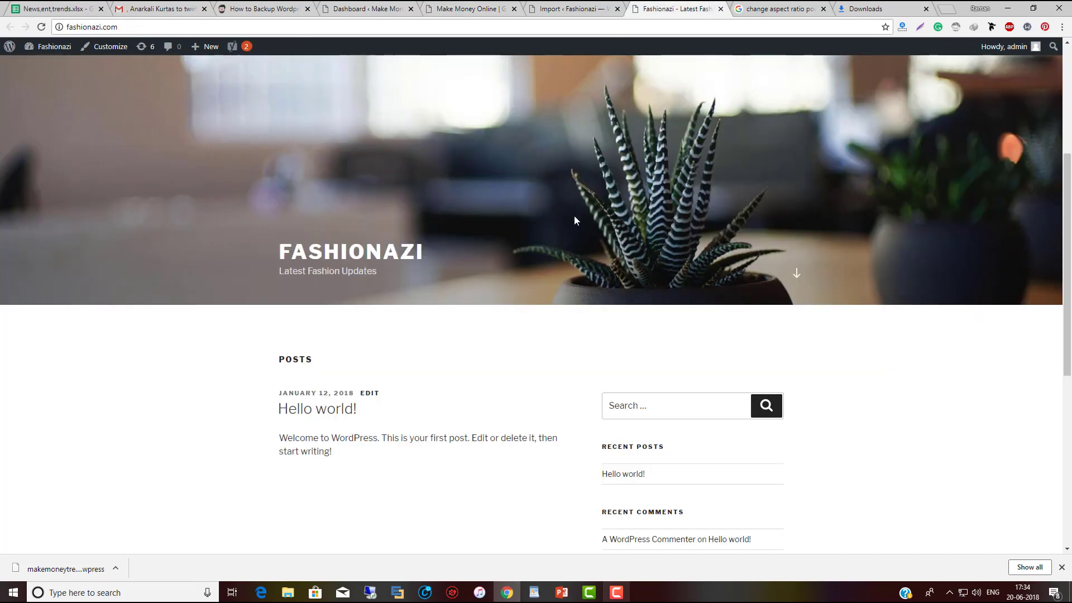
pyautogui.click(375, 10)
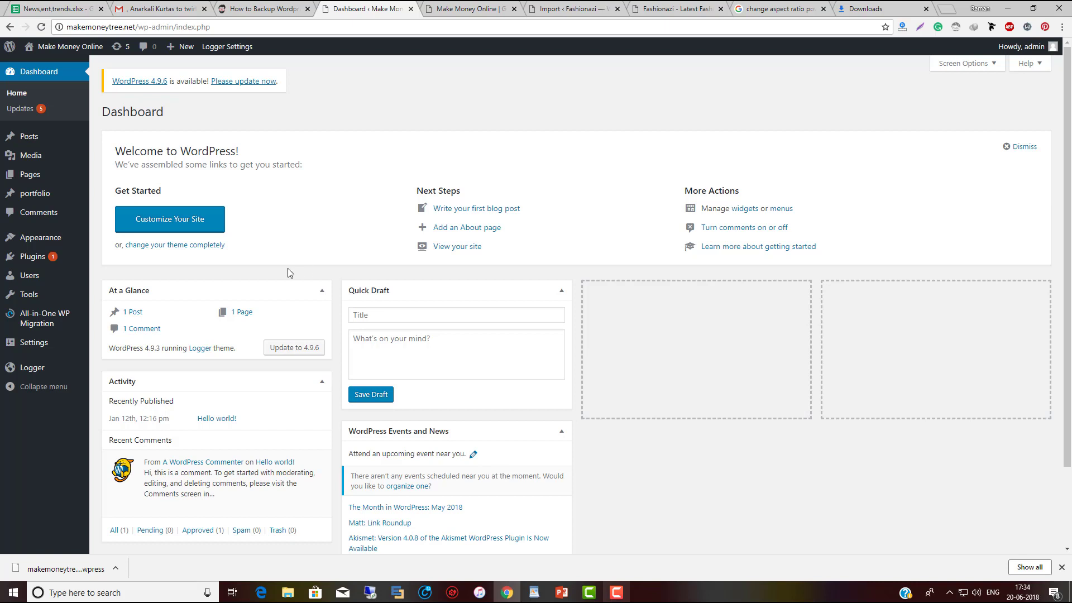
pyautogui.moveTo(286, 277)
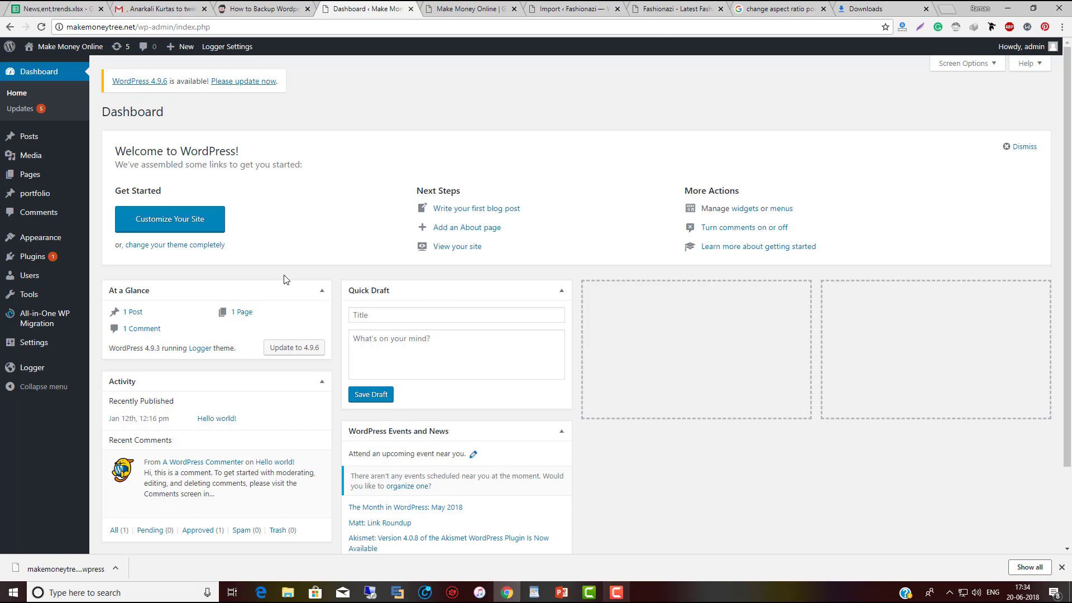
pyautogui.moveTo(244, 283)
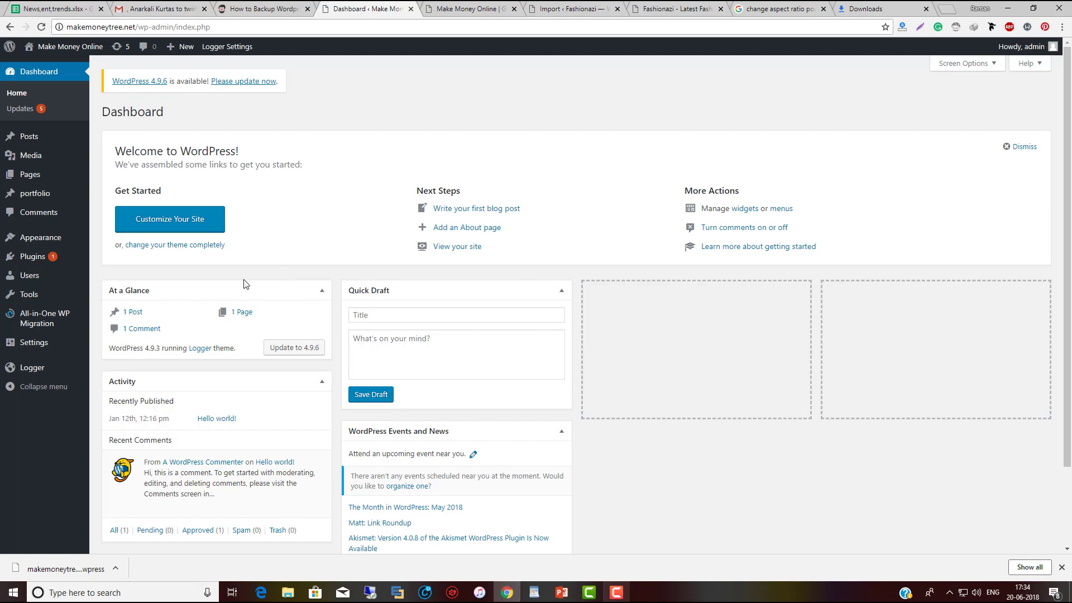
pyautogui.moveTo(221, 288)
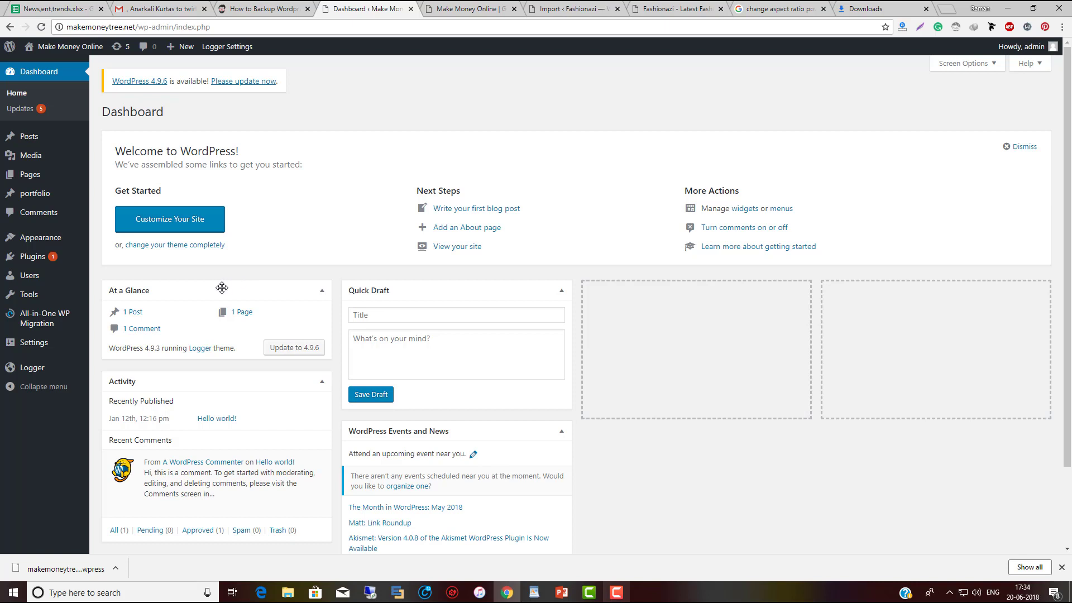
pyautogui.moveTo(192, 273)
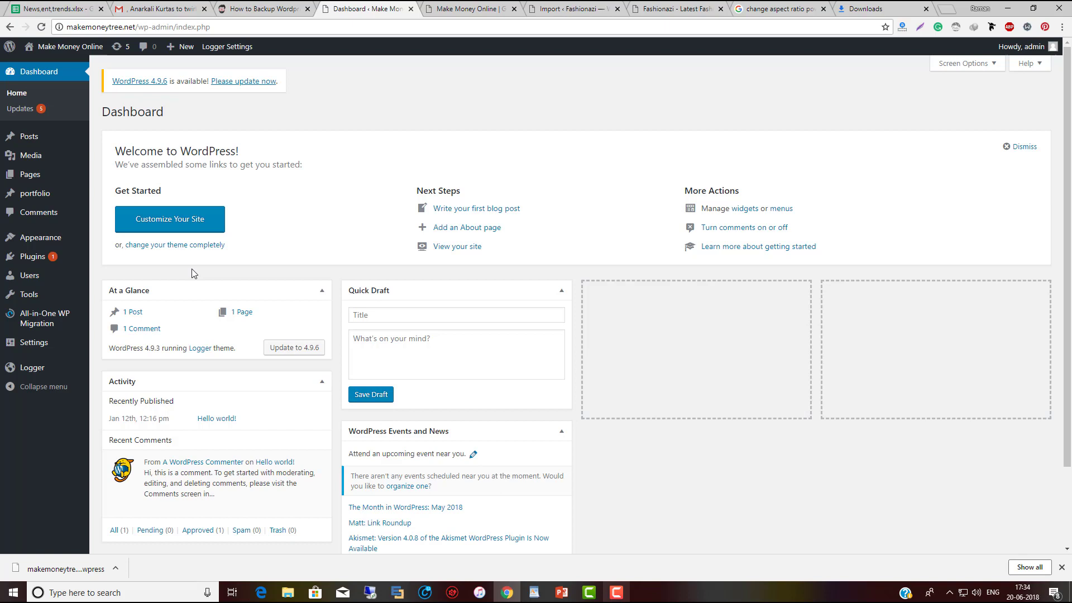
pyautogui.moveTo(154, 261)
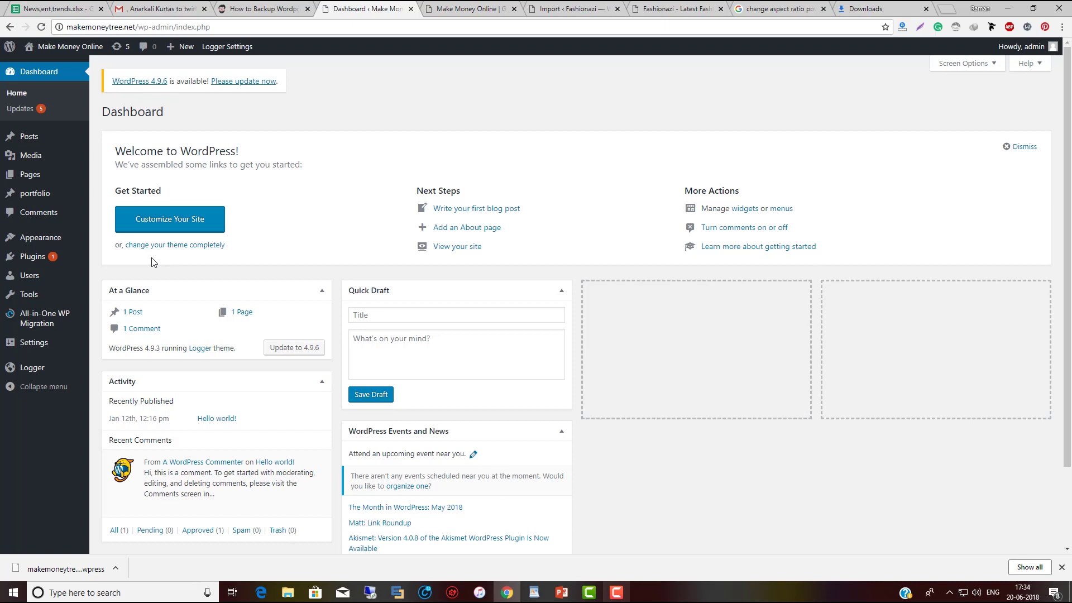
pyautogui.moveTo(417, 117)
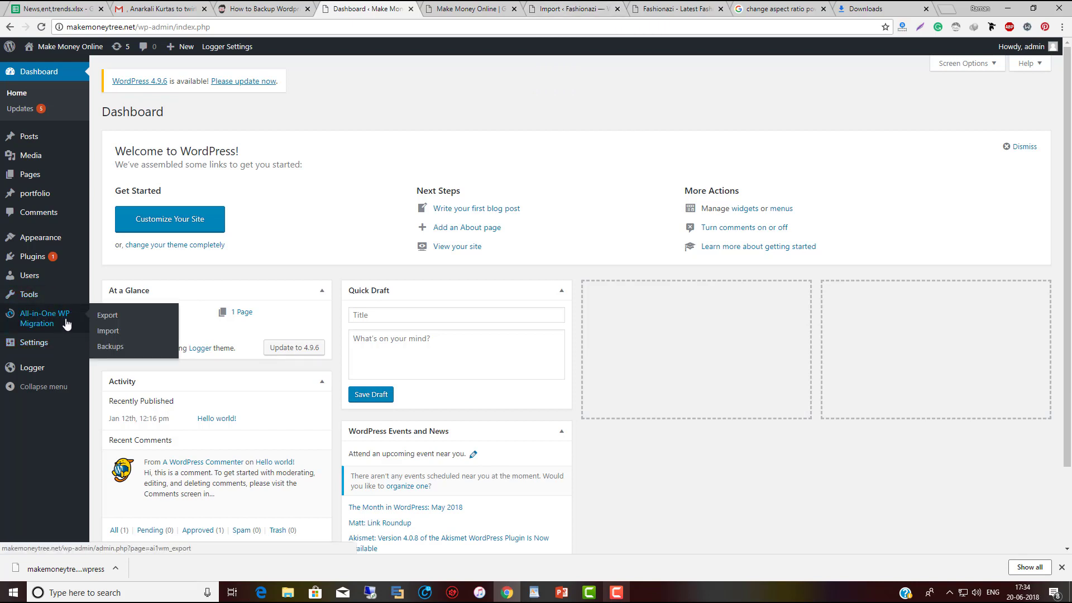
pyautogui.moveTo(37, 326)
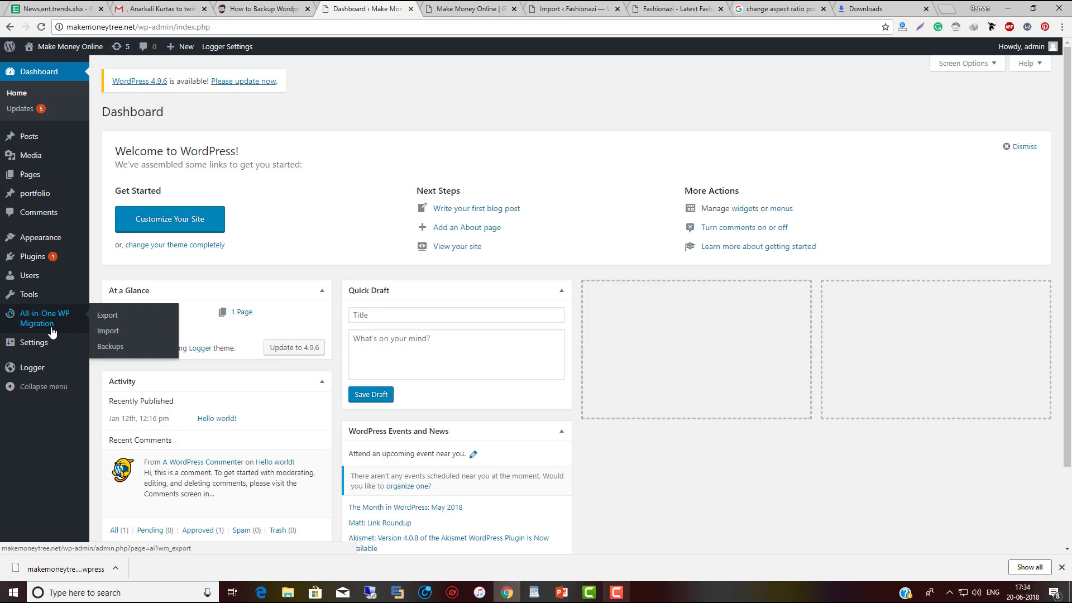
pyautogui.moveTo(69, 263)
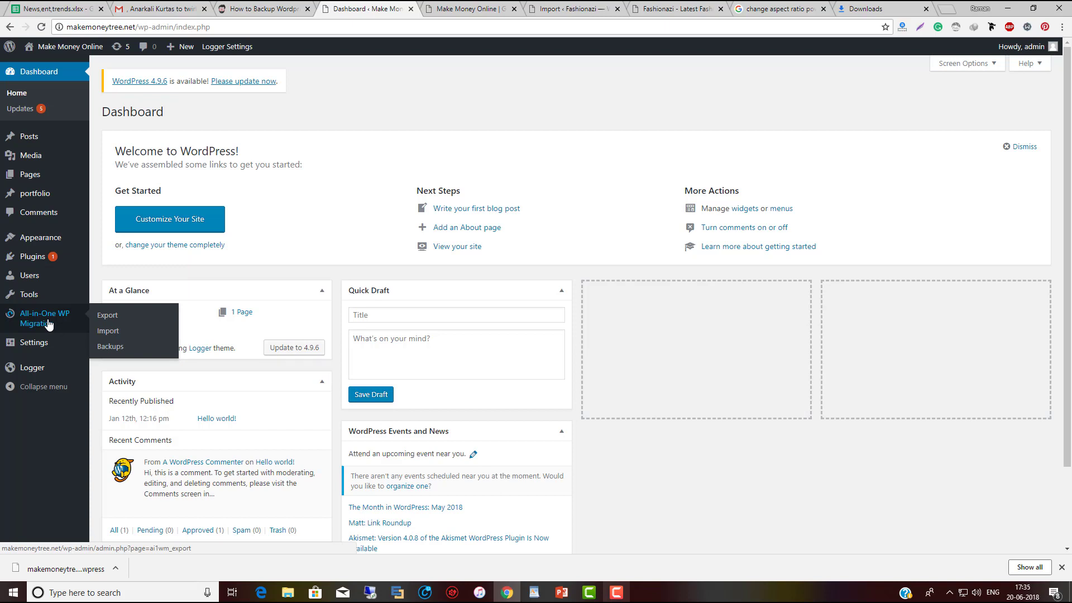
pyautogui.moveTo(81, 319)
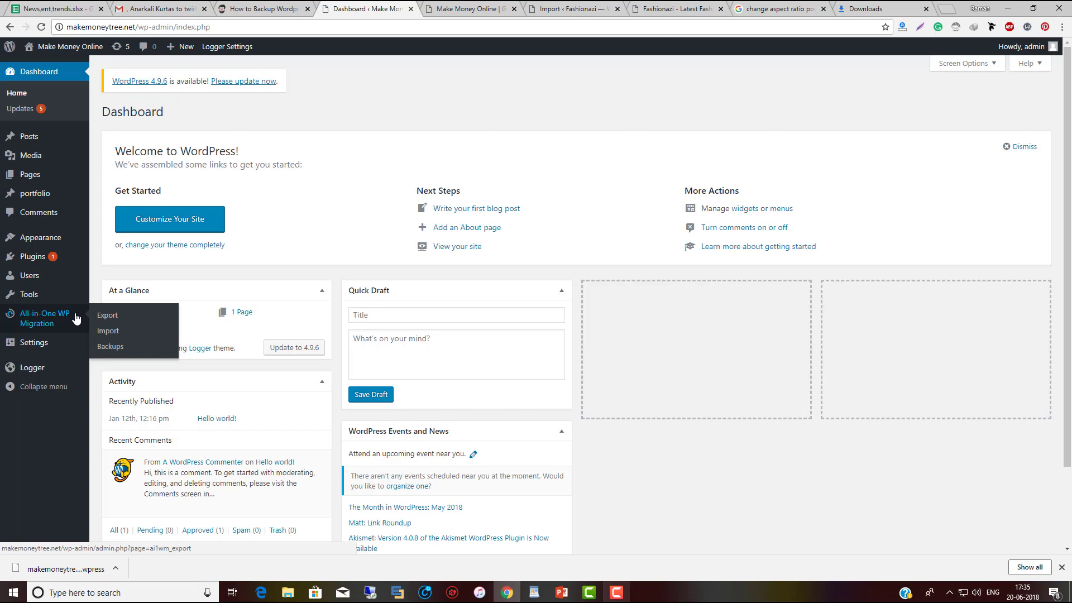
pyautogui.moveTo(62, 329)
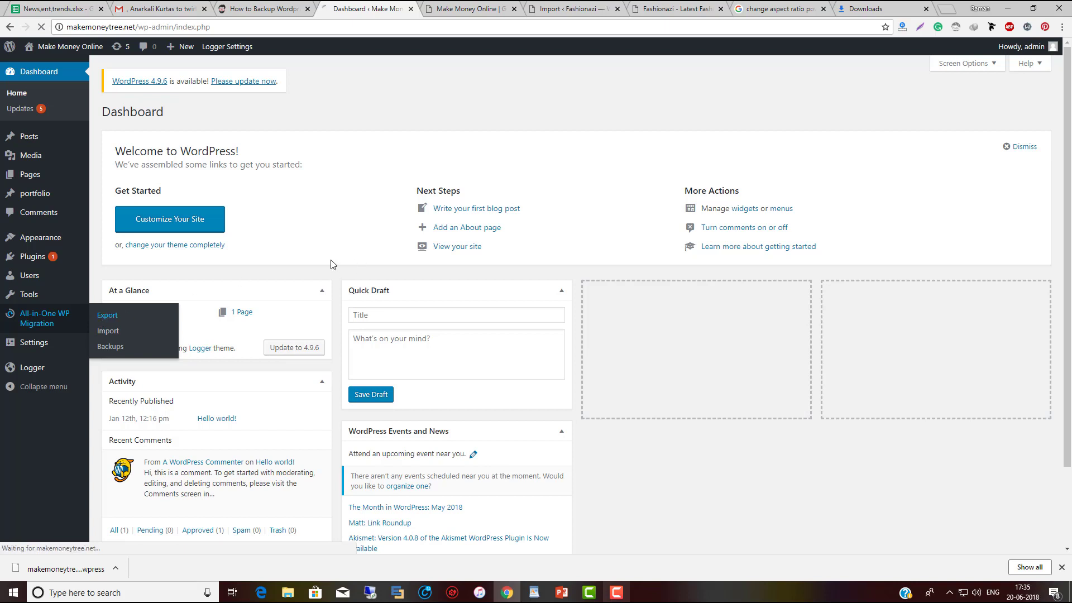
# - Go to the All-in-One WP Migration Export Site page from the sidebar
pyautogui.click(107, 315)
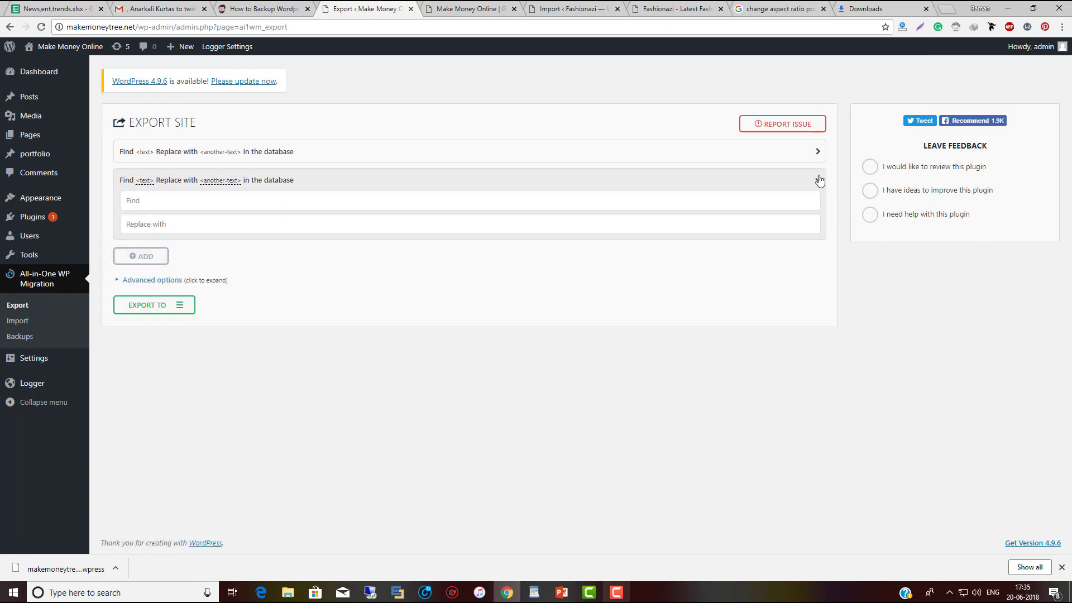
# - Collapse the second find-and-replace row on the Export Site page
pyautogui.click(819, 178)
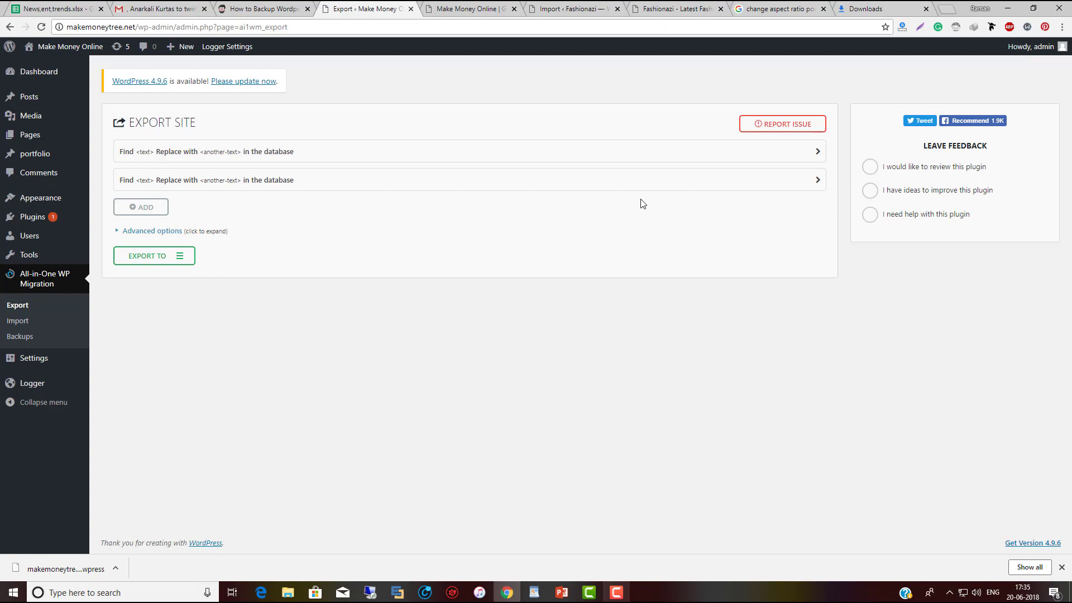
pyautogui.moveTo(259, 268)
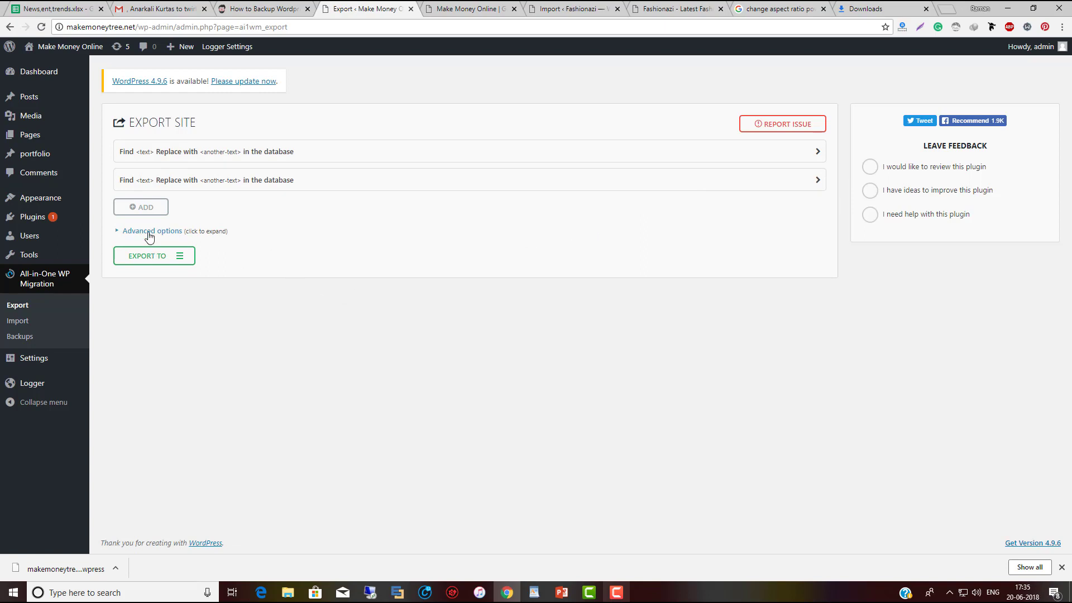
pyautogui.click(152, 230)
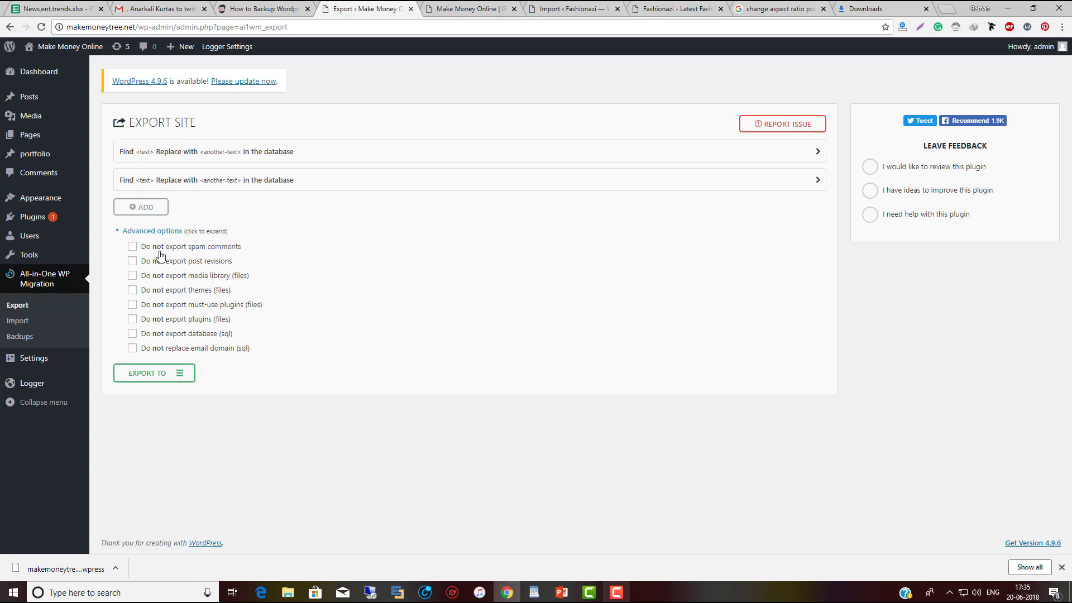
pyautogui.moveTo(257, 424)
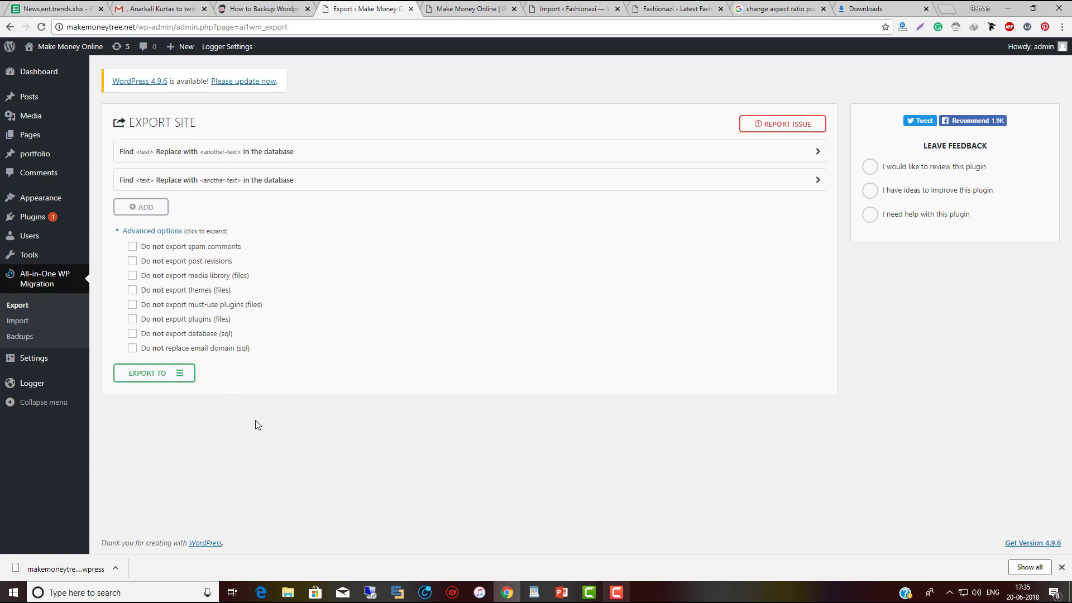
pyautogui.moveTo(192, 283)
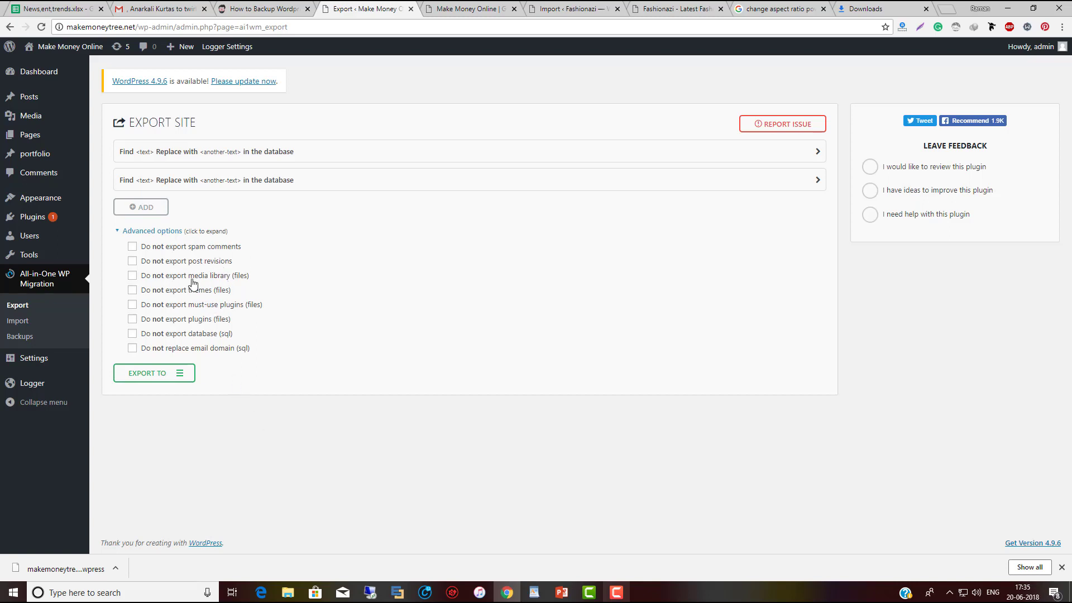
pyautogui.moveTo(215, 282)
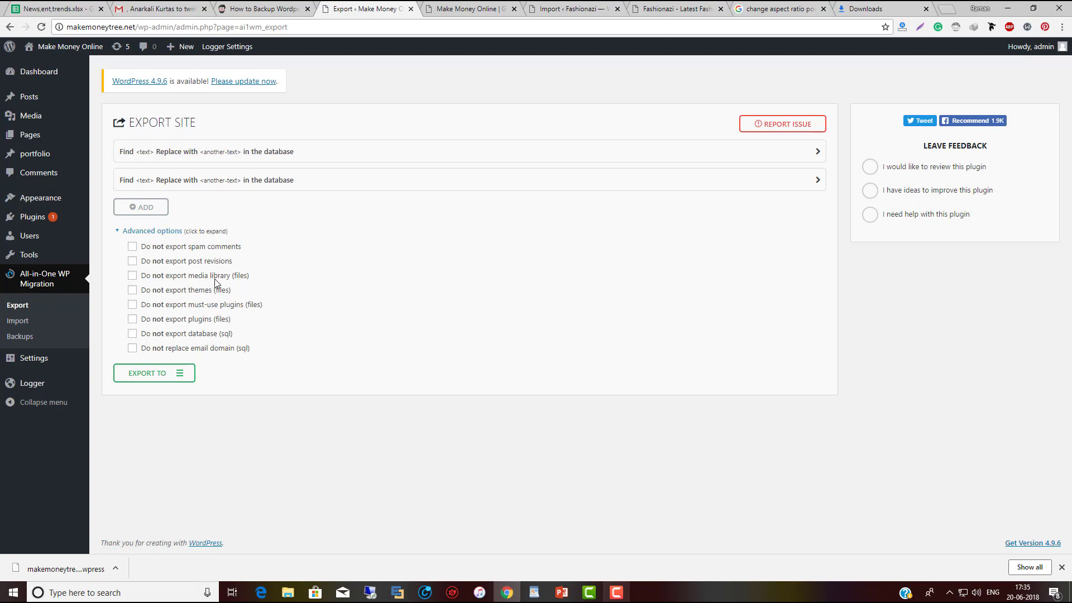
pyautogui.moveTo(226, 280)
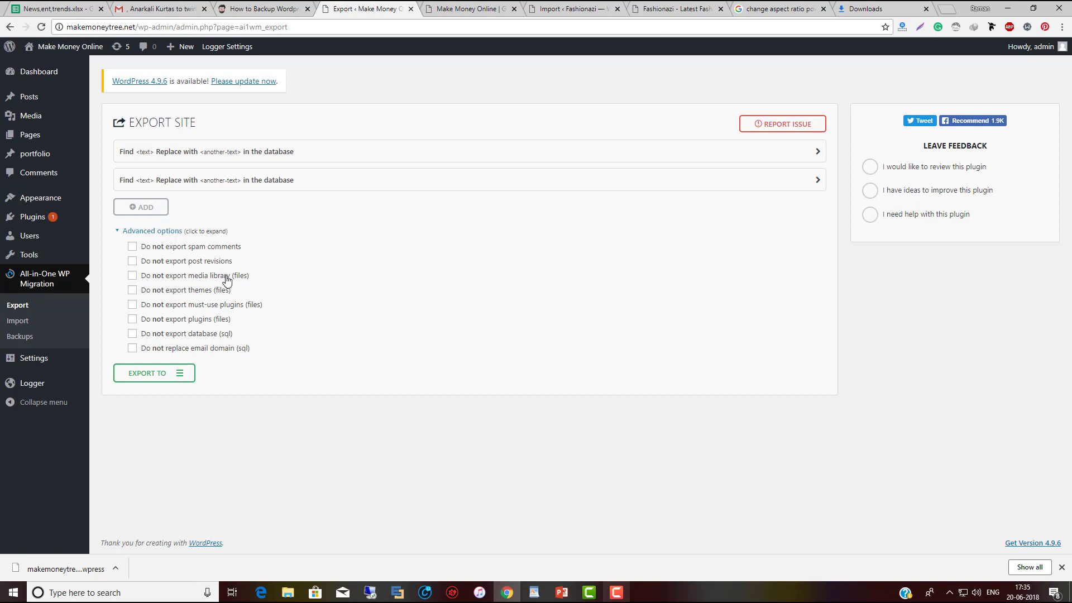
pyautogui.moveTo(248, 288)
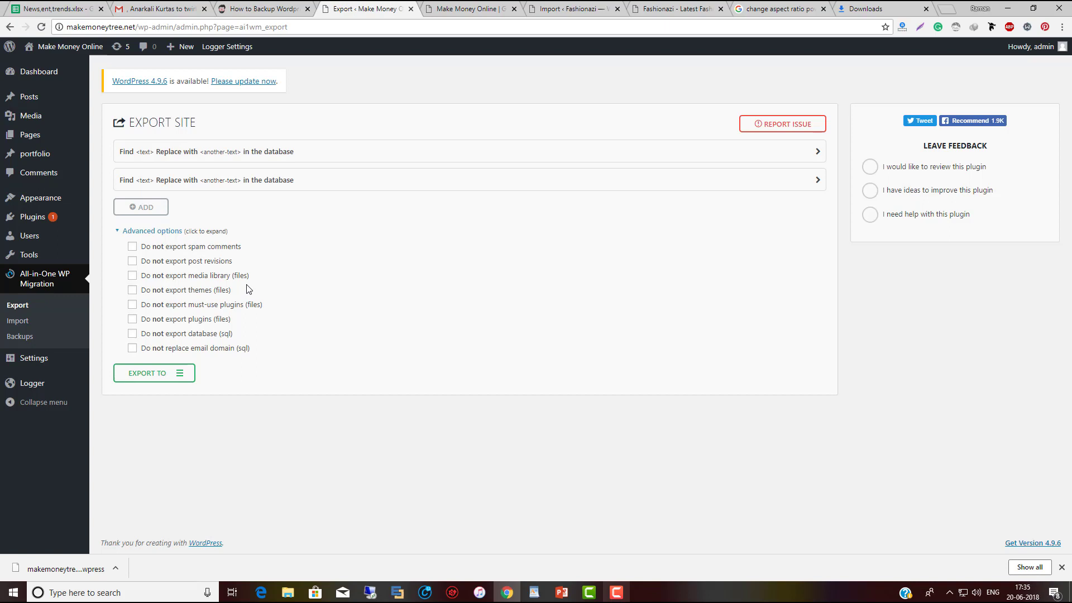
pyautogui.moveTo(221, 330)
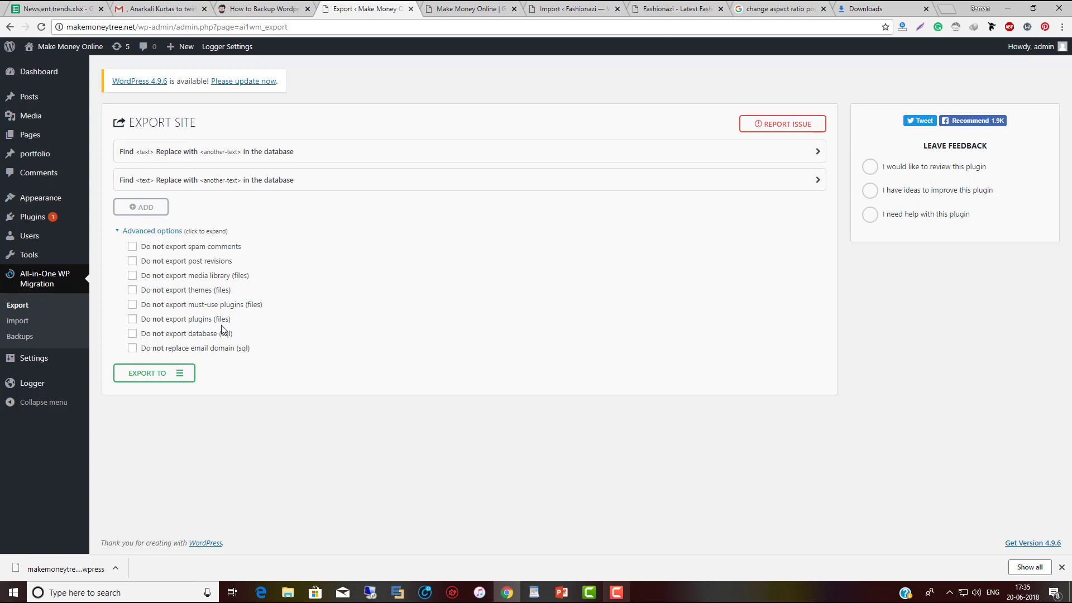
pyautogui.moveTo(234, 381)
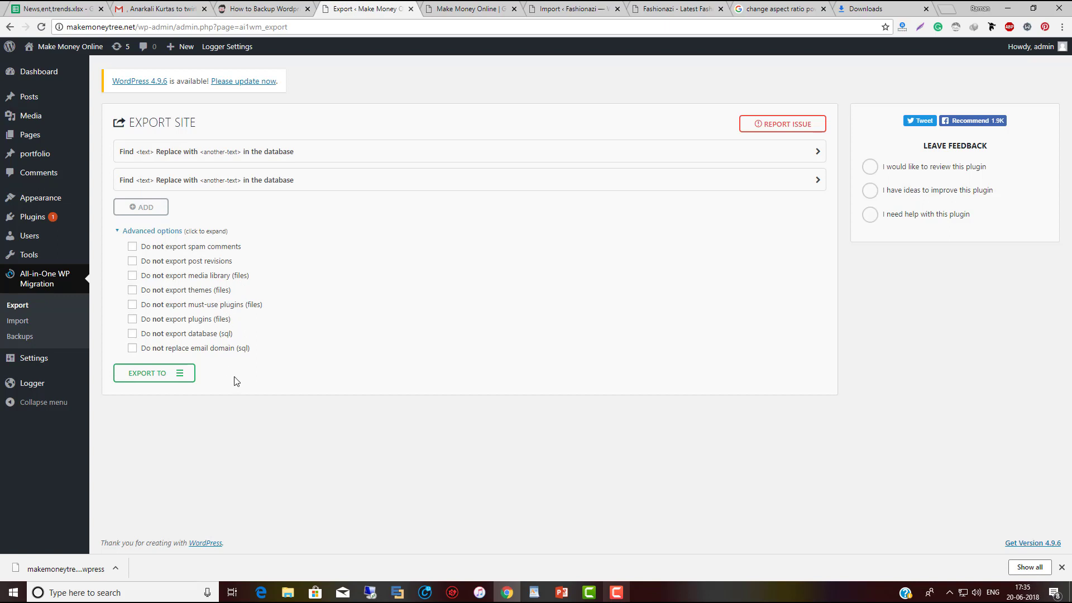
pyautogui.click(152, 230)
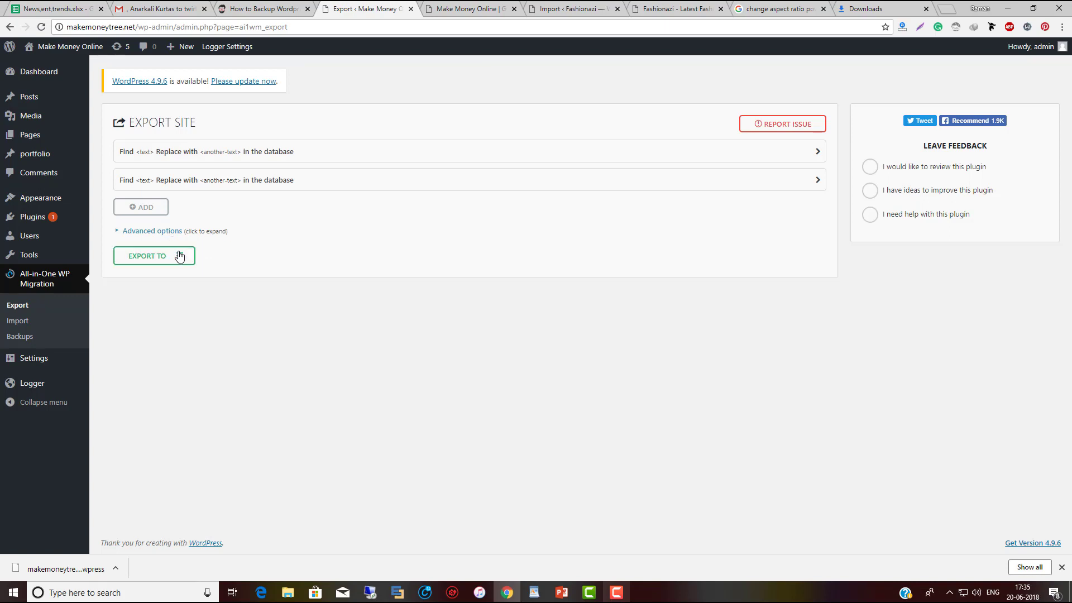
# - Start exporting Make Money Online to a file, then switch to Fashionazi's Import page
pyautogui.click(154, 255)
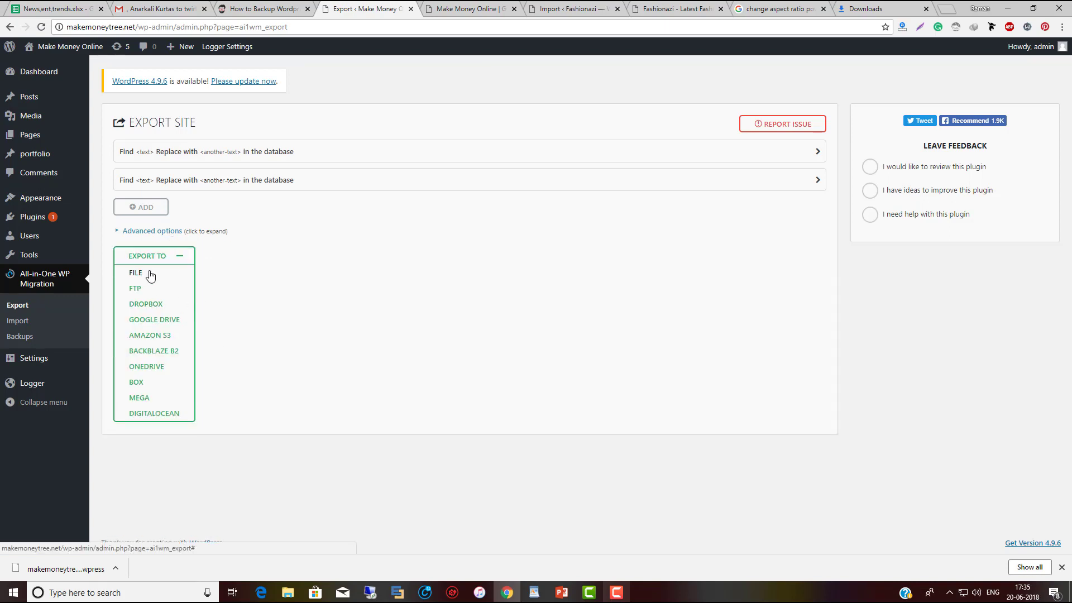
pyautogui.click(135, 272)
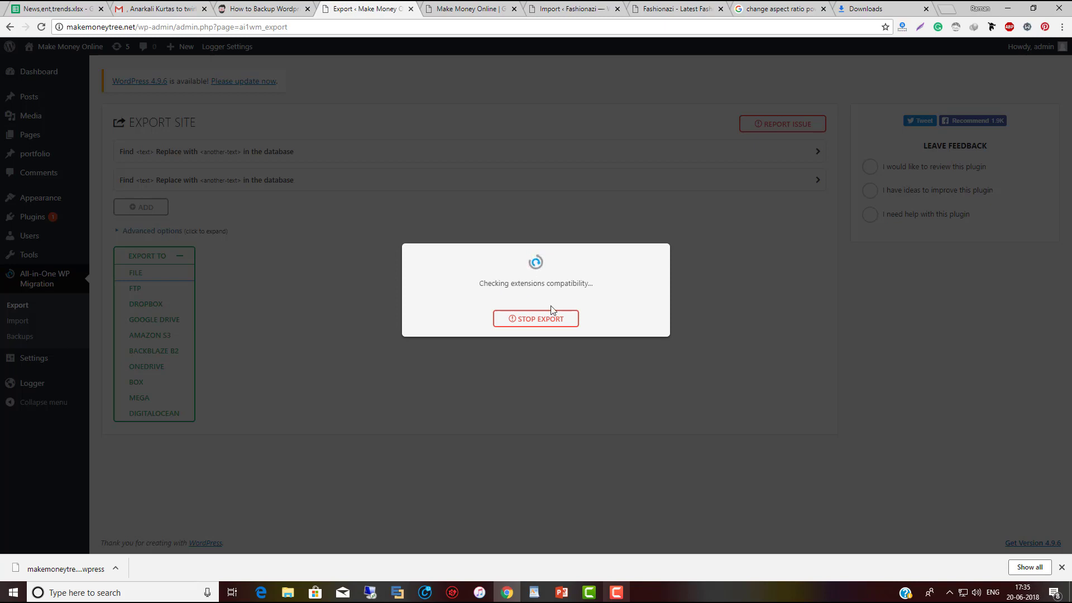
pyautogui.click(576, 9)
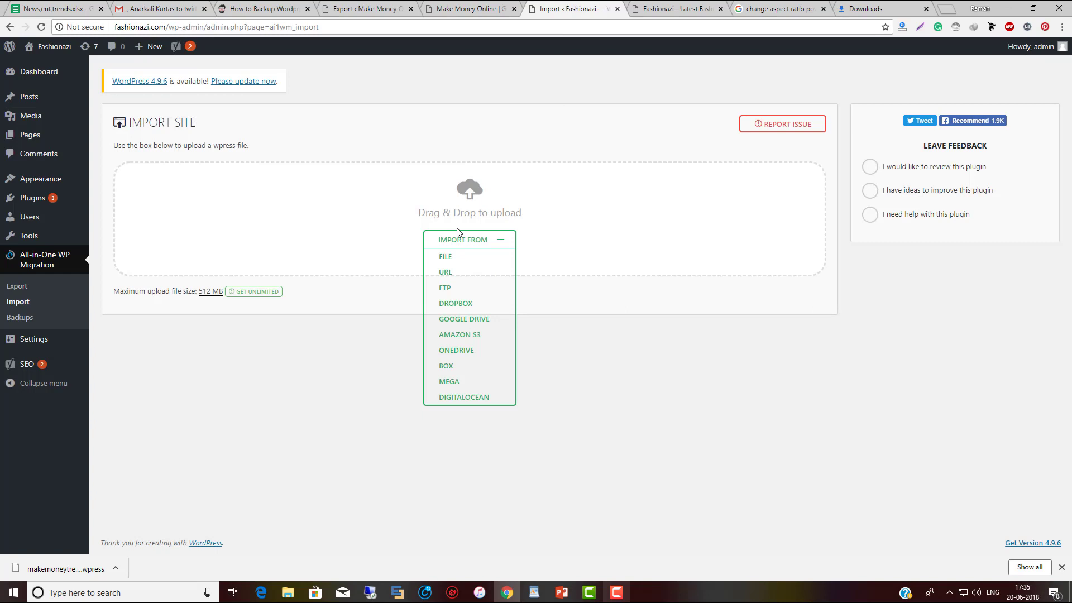
pyautogui.moveTo(457, 130)
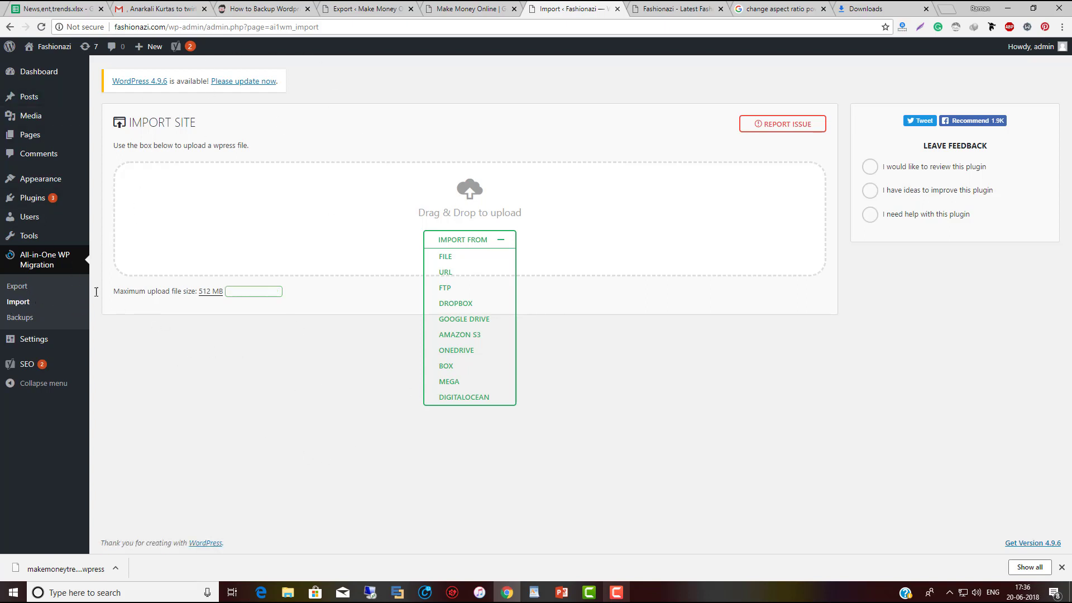
# - Download the finished 15 MB Make Money Online archive and return to Fashionazi's Import Site page
pyautogui.click(17, 286)
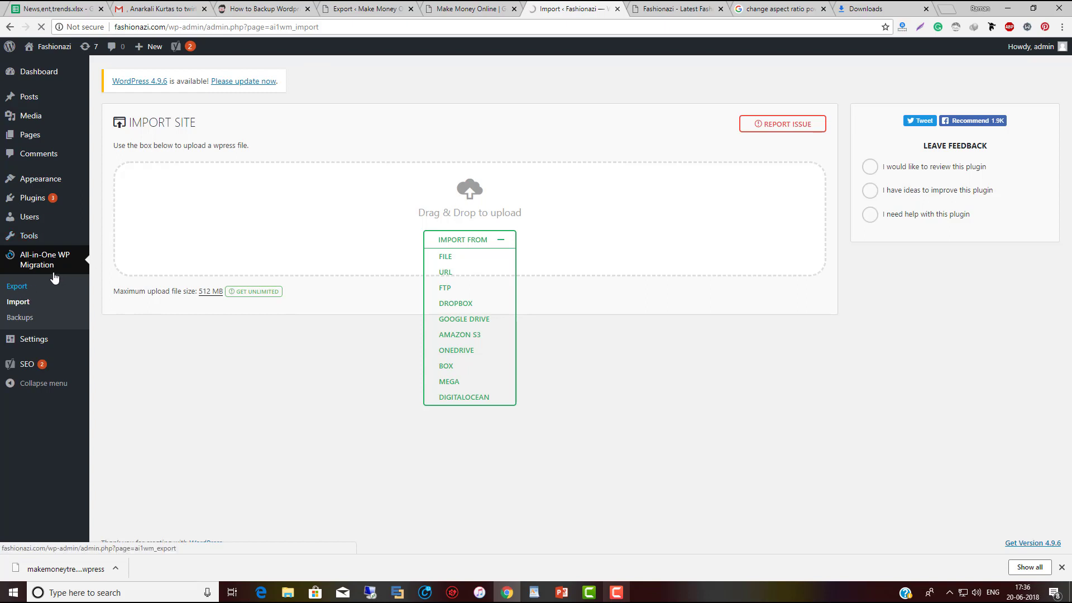
pyautogui.click(16, 285)
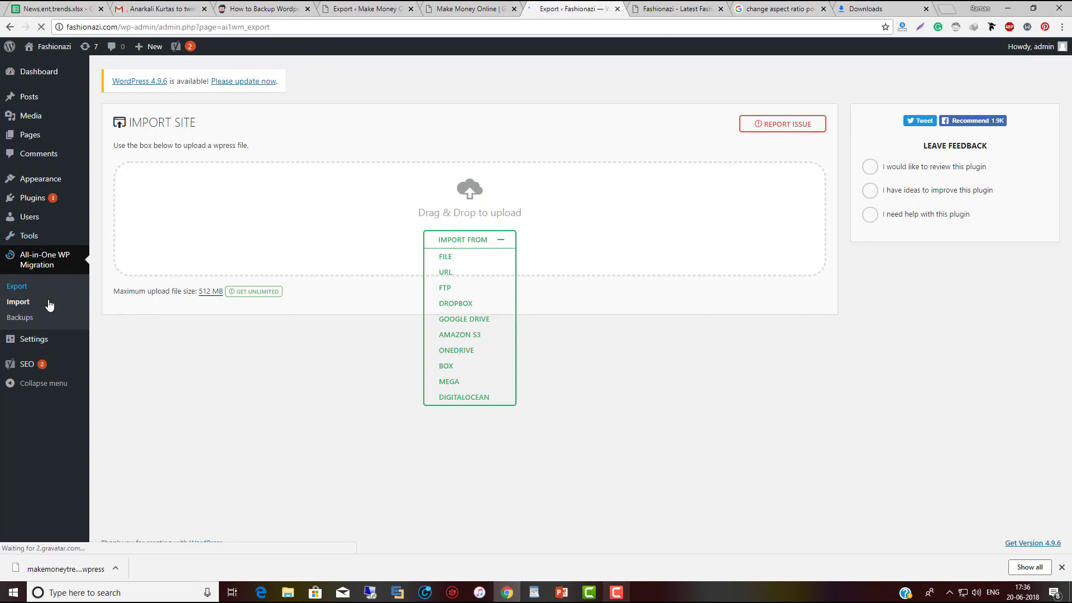
pyautogui.click(16, 286)
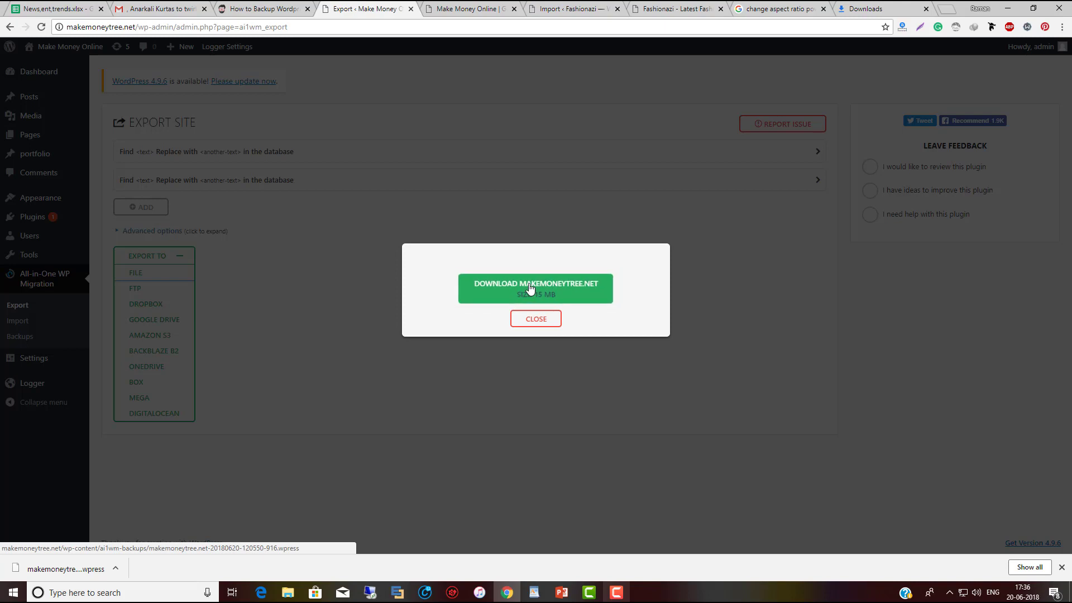
pyautogui.click(536, 288)
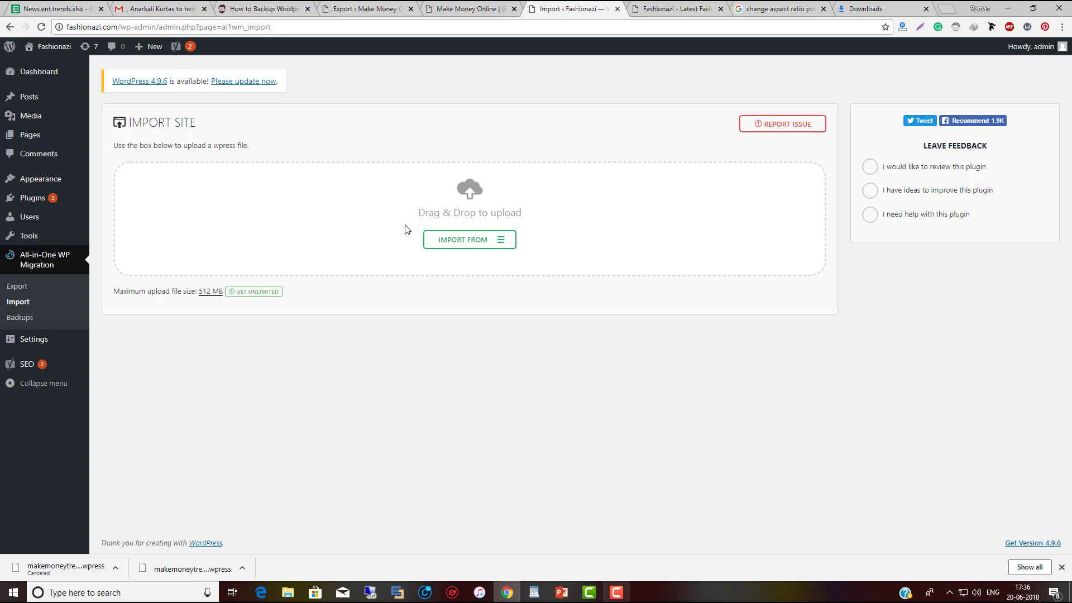
pyautogui.moveTo(403, 263)
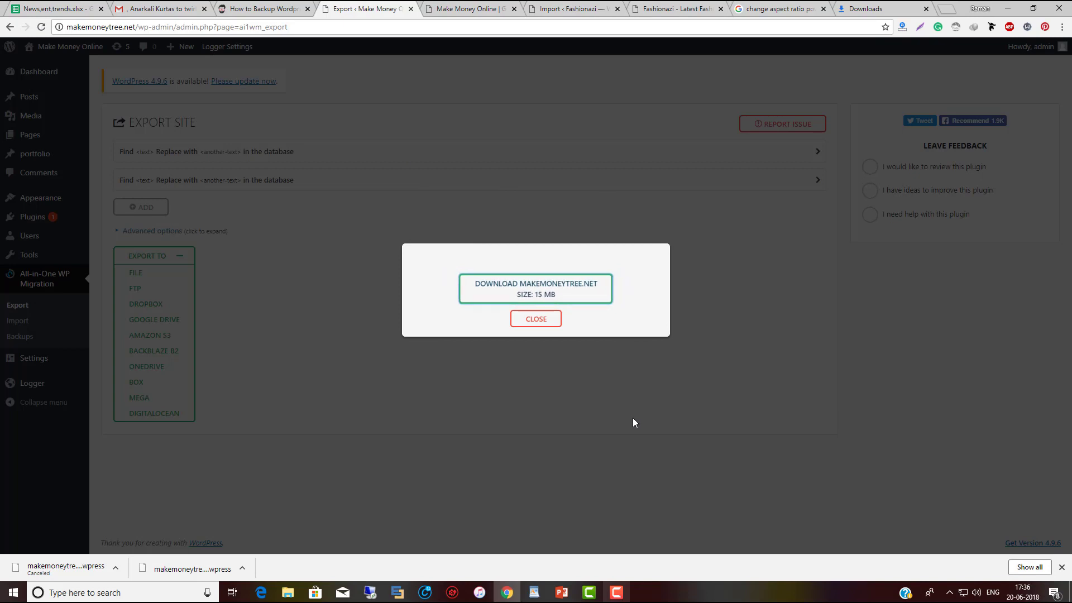
pyautogui.click(570, 9)
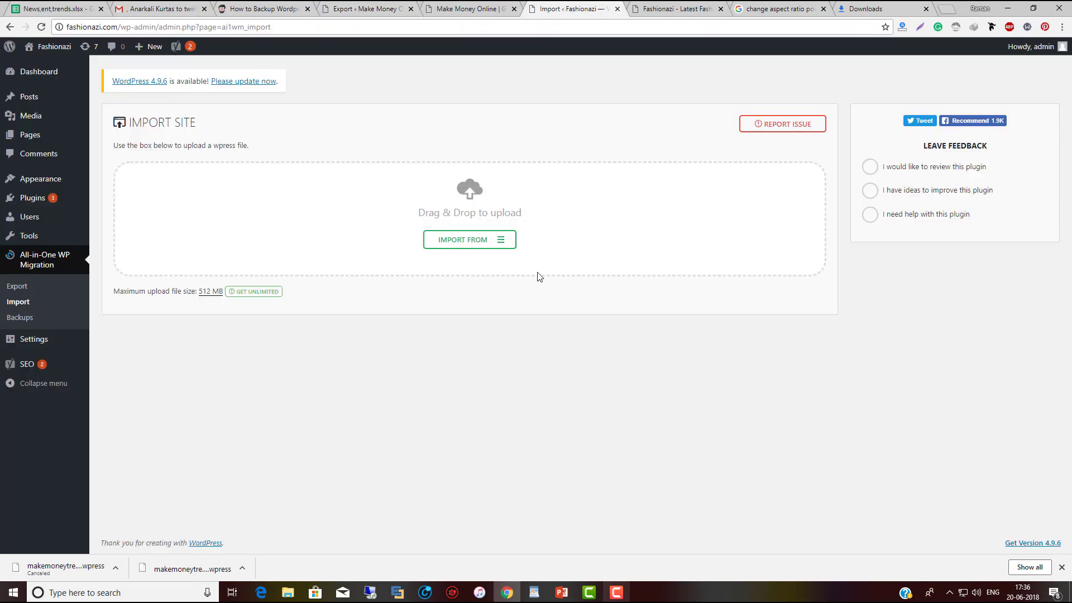
pyautogui.moveTo(502, 238)
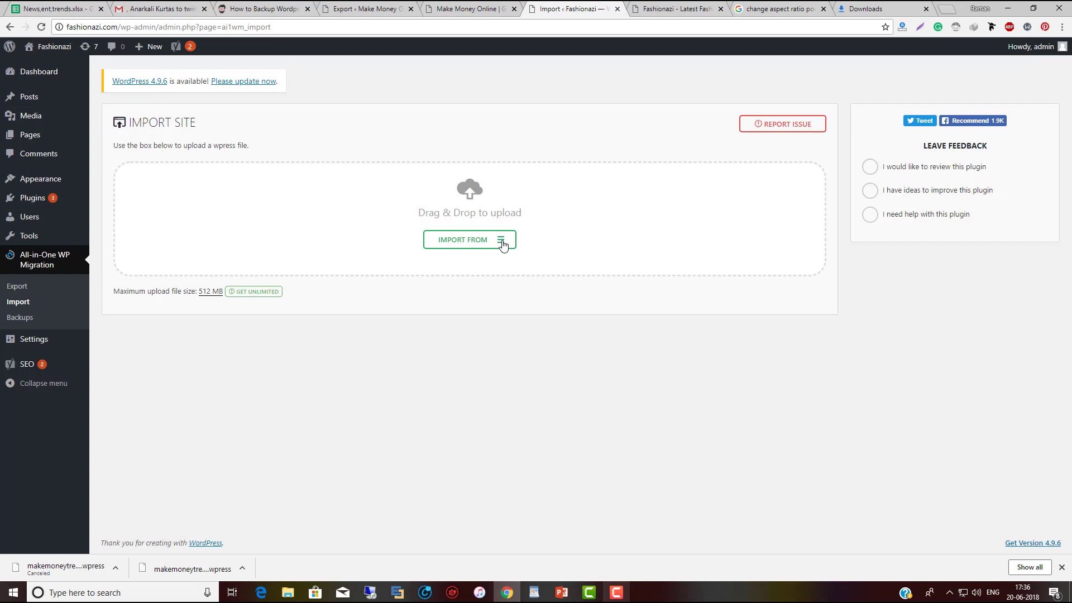
# - Choose the makemoneytree.net .wpress file as Fashionazi's import source
pyautogui.click(469, 238)
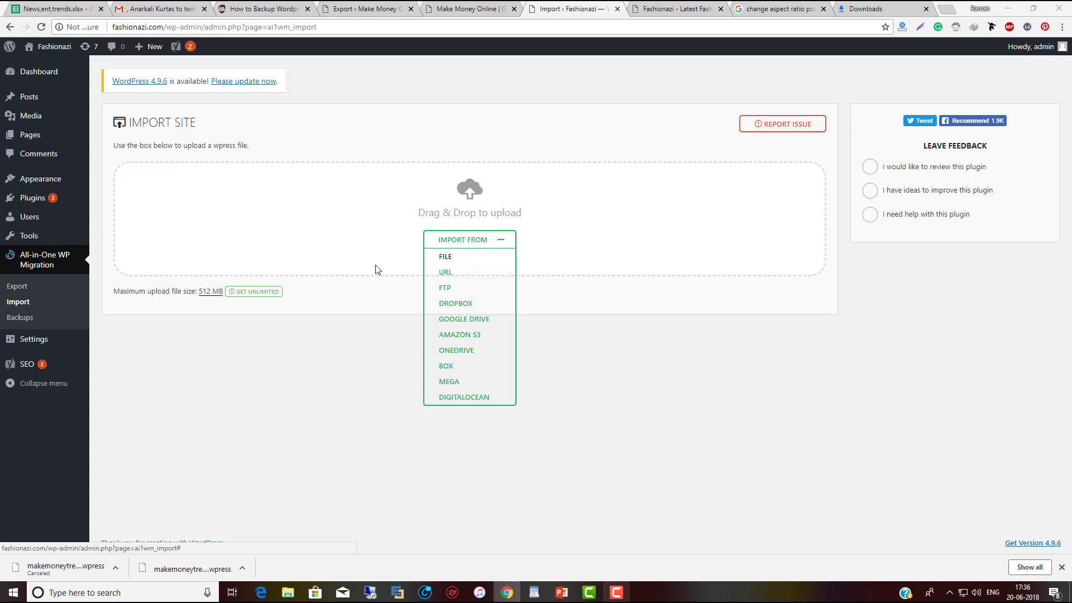
pyautogui.click(444, 257)
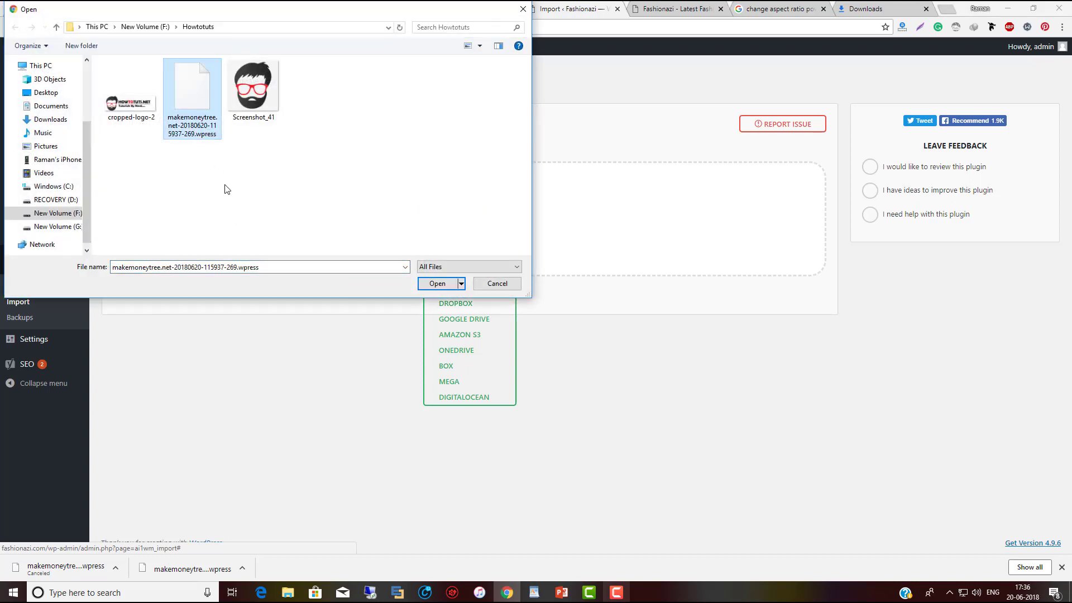
pyautogui.moveTo(203, 136)
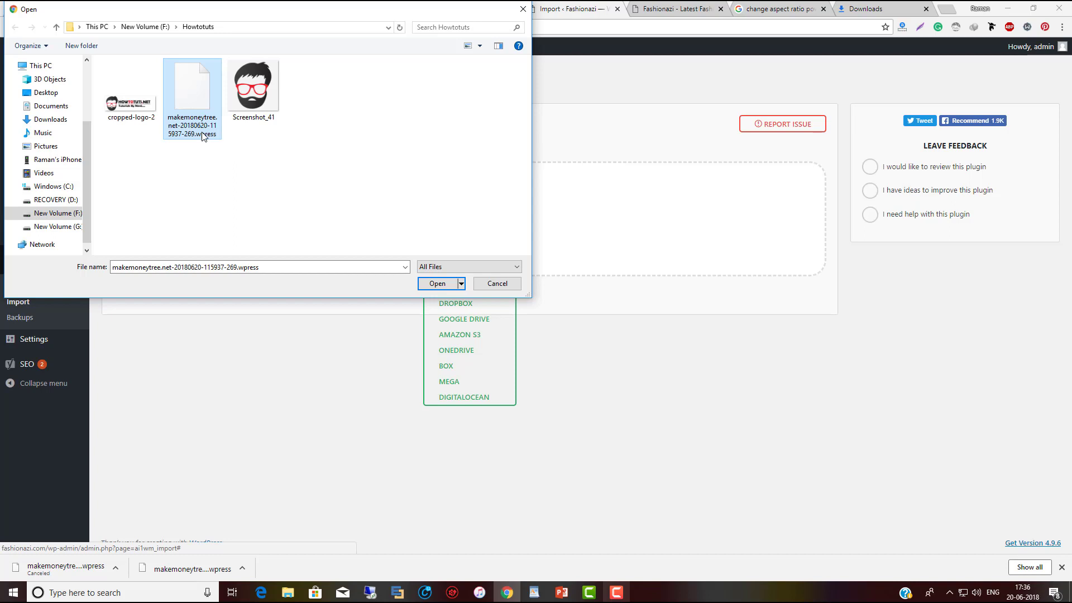
pyautogui.click(437, 283)
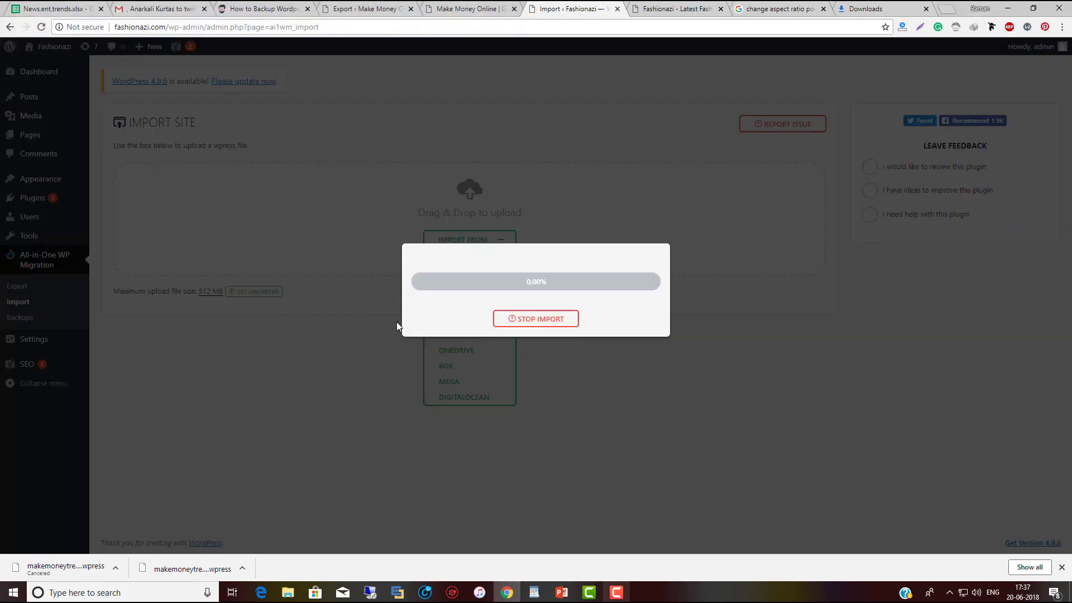
pyautogui.moveTo(404, 328)
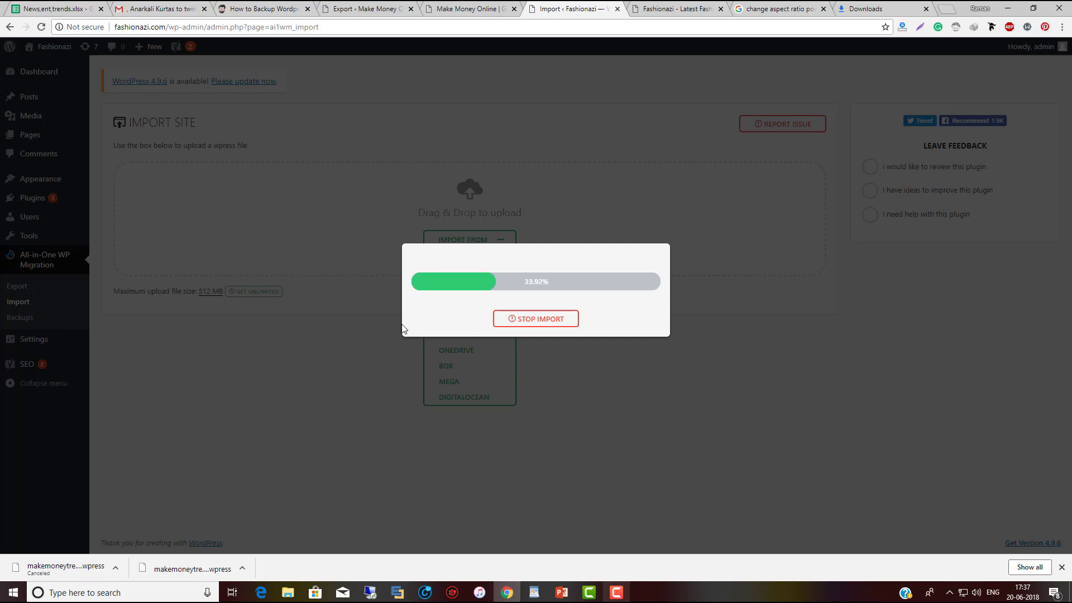
pyautogui.moveTo(478, 329)
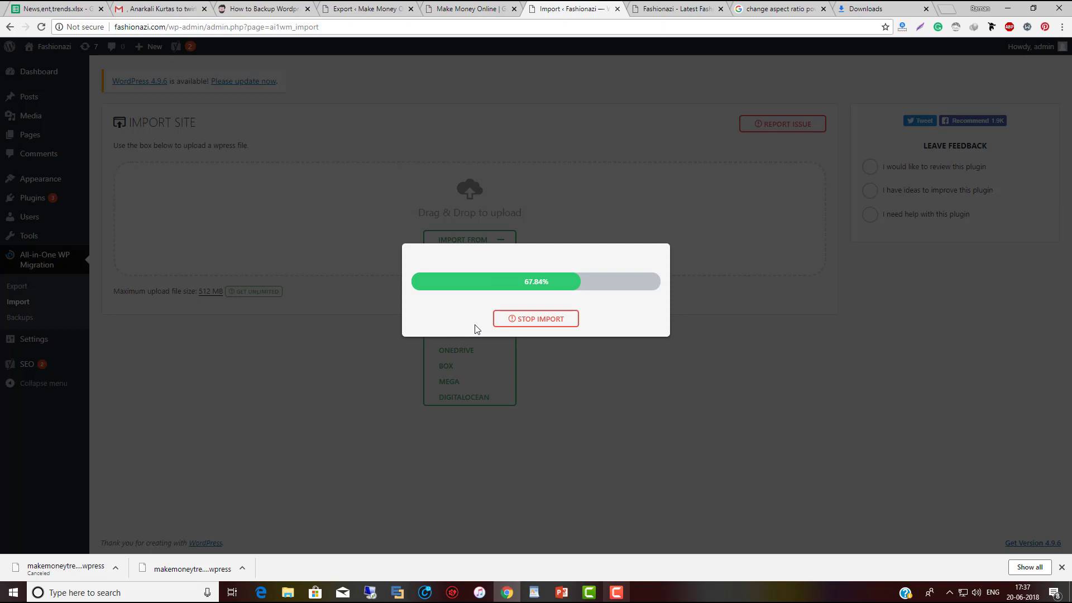
pyautogui.moveTo(473, 321)
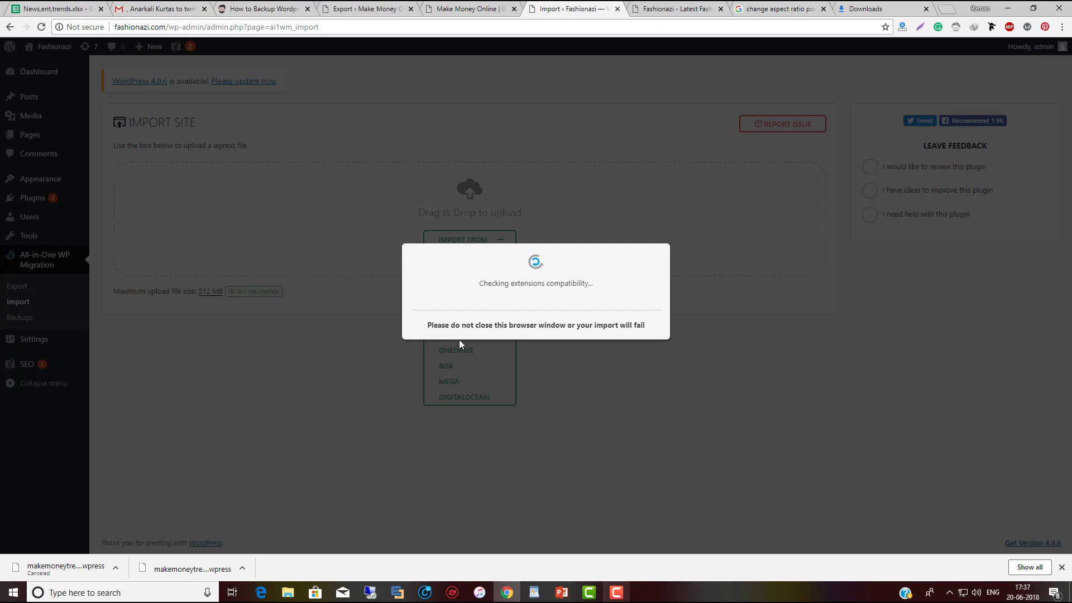
pyautogui.moveTo(476, 296)
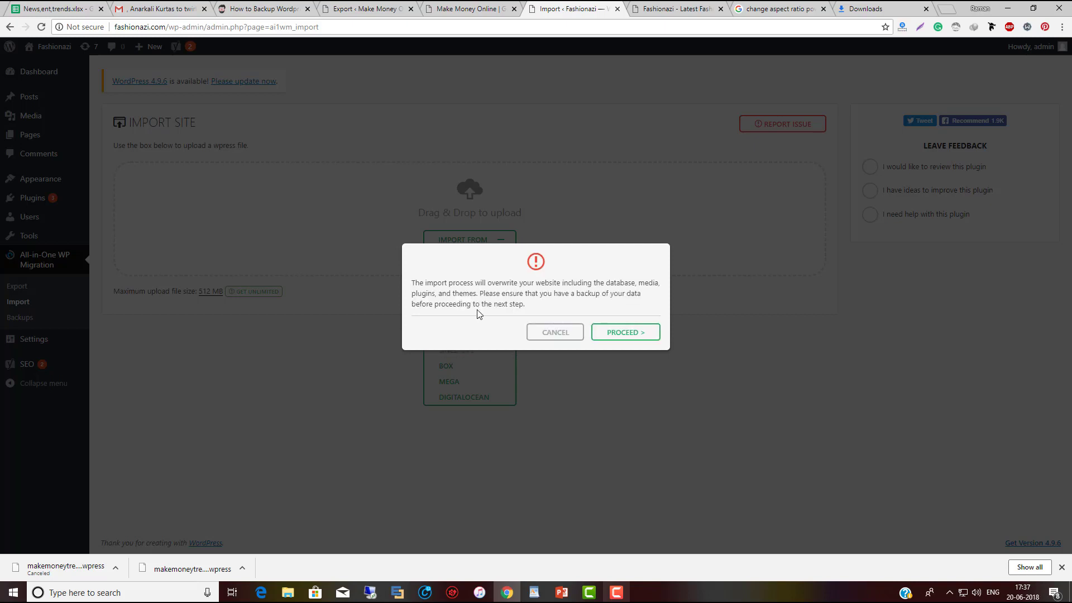
pyautogui.moveTo(595, 313)
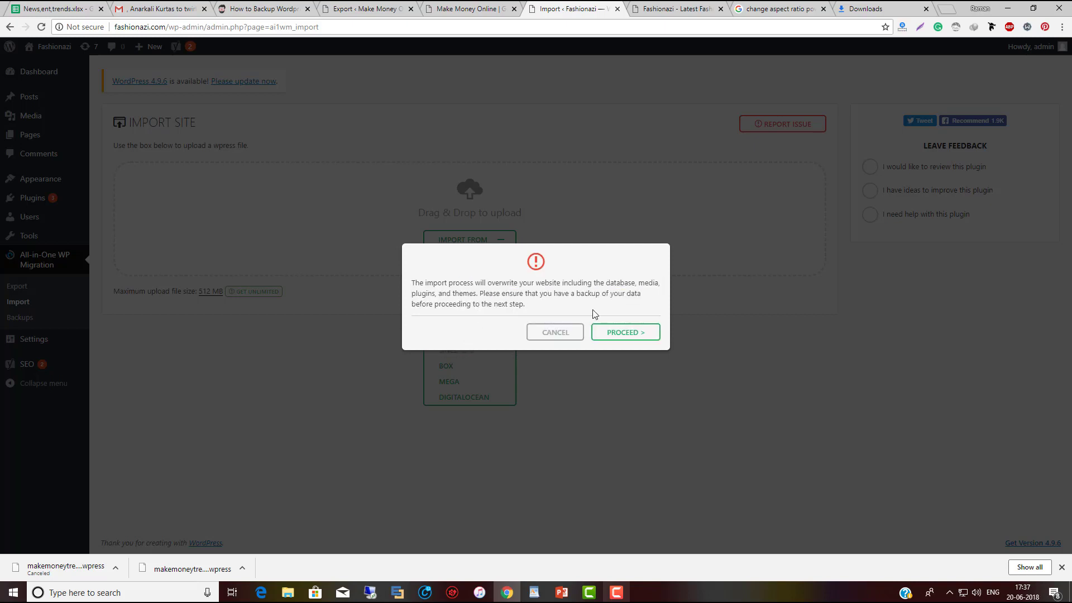
pyautogui.moveTo(436, 300)
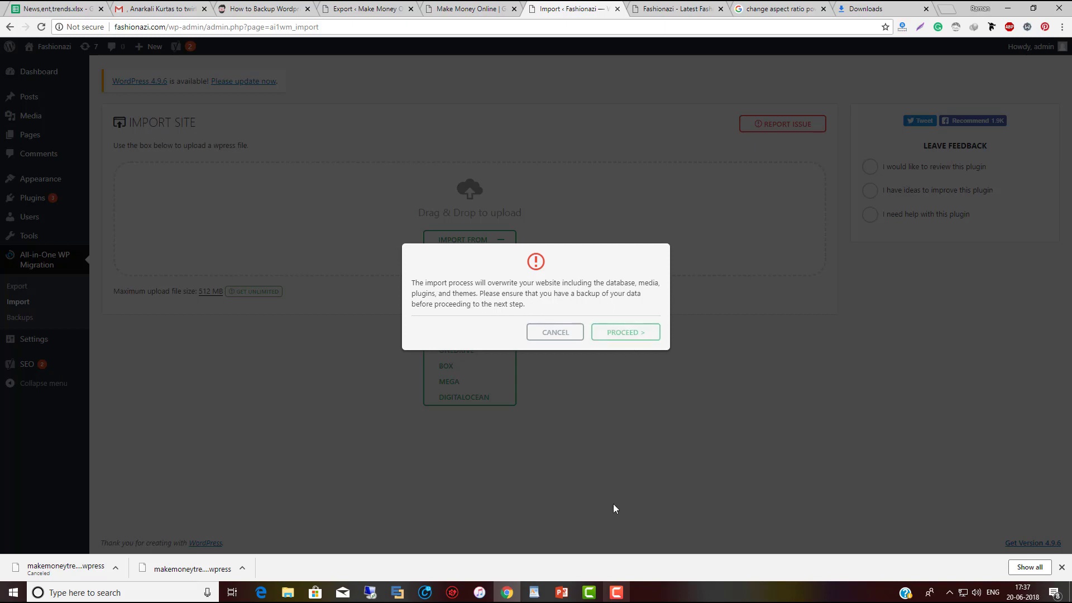
# - Proceed past the overwrite warning so the archive import completes
pyautogui.click(625, 332)
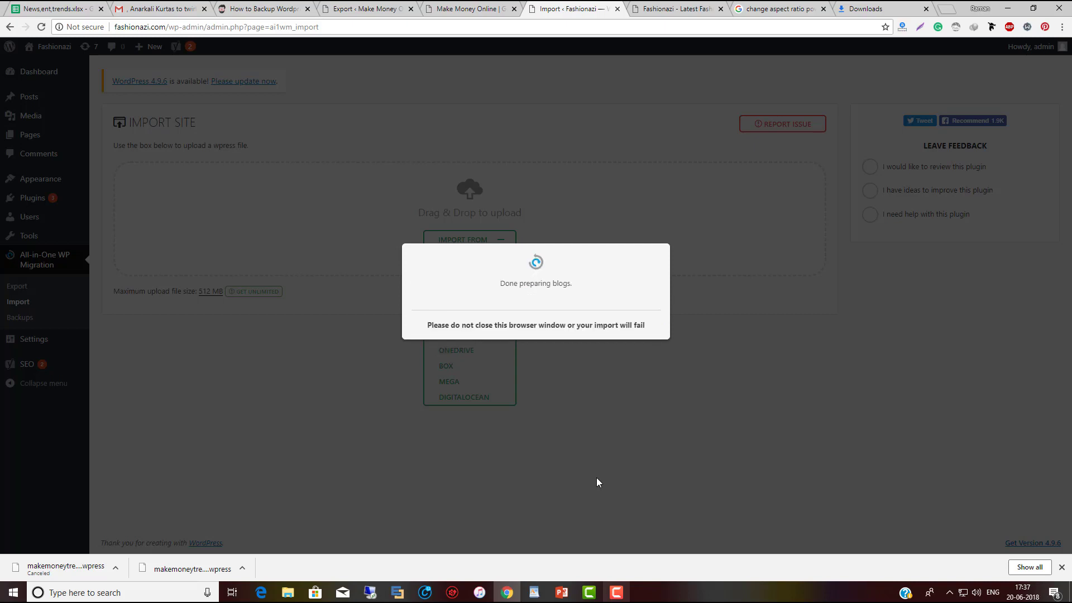
pyautogui.moveTo(562, 384)
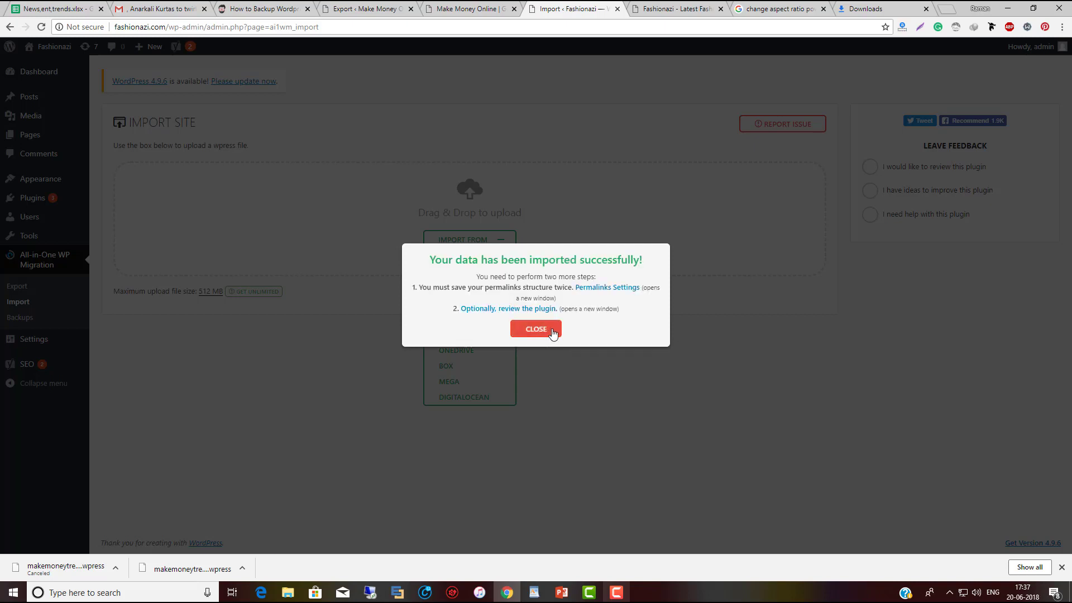
pyautogui.moveTo(610, 293)
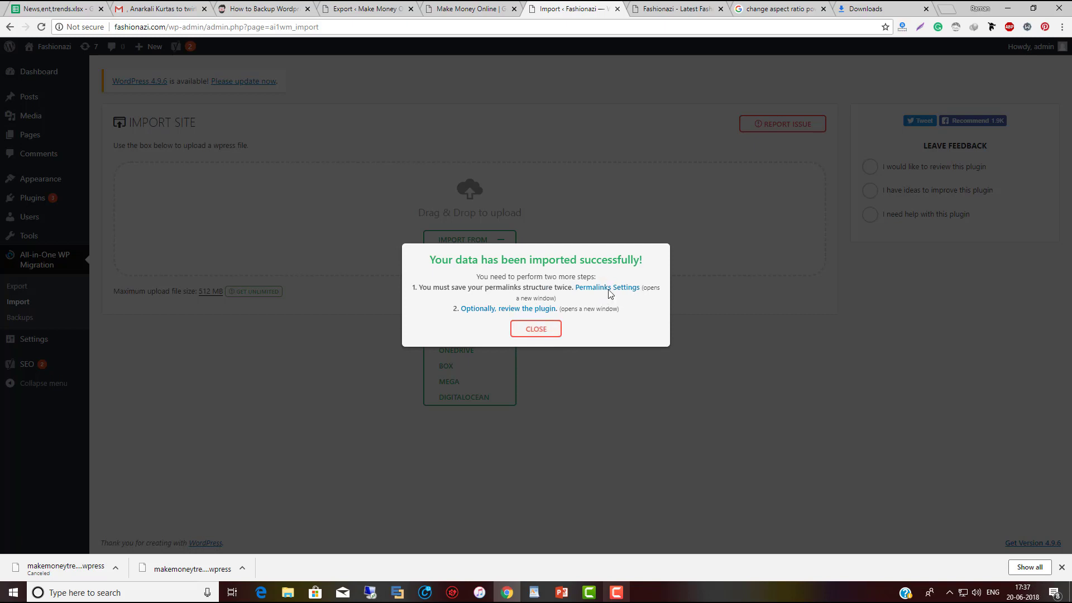
# - Dismiss the success message and view Fashionazi's front end showing the imported Hello World post
pyautogui.click(536, 328)
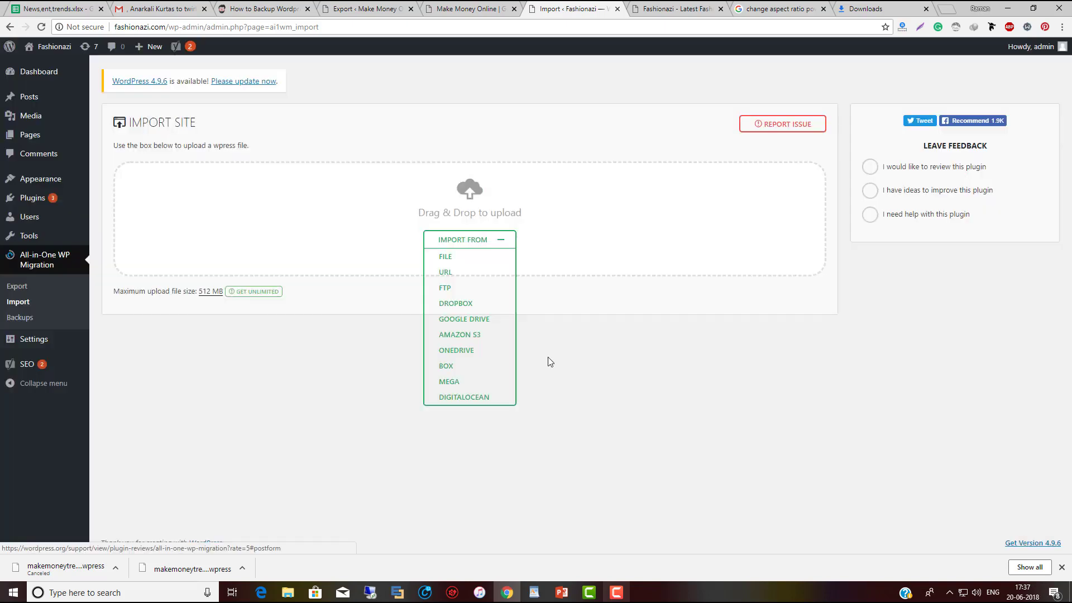
pyautogui.moveTo(594, 376)
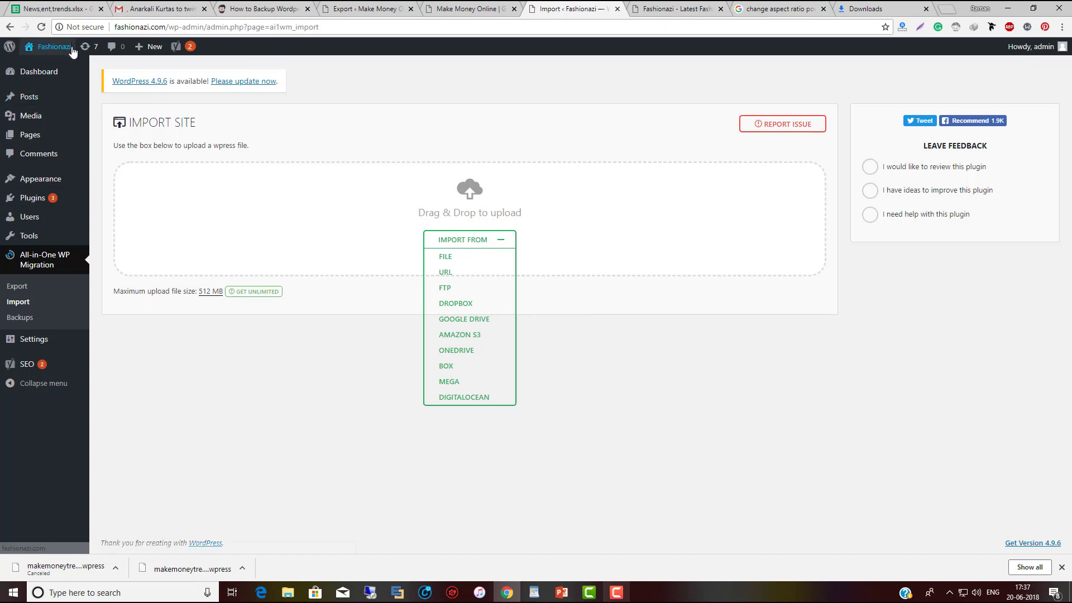
pyautogui.click(611, 9)
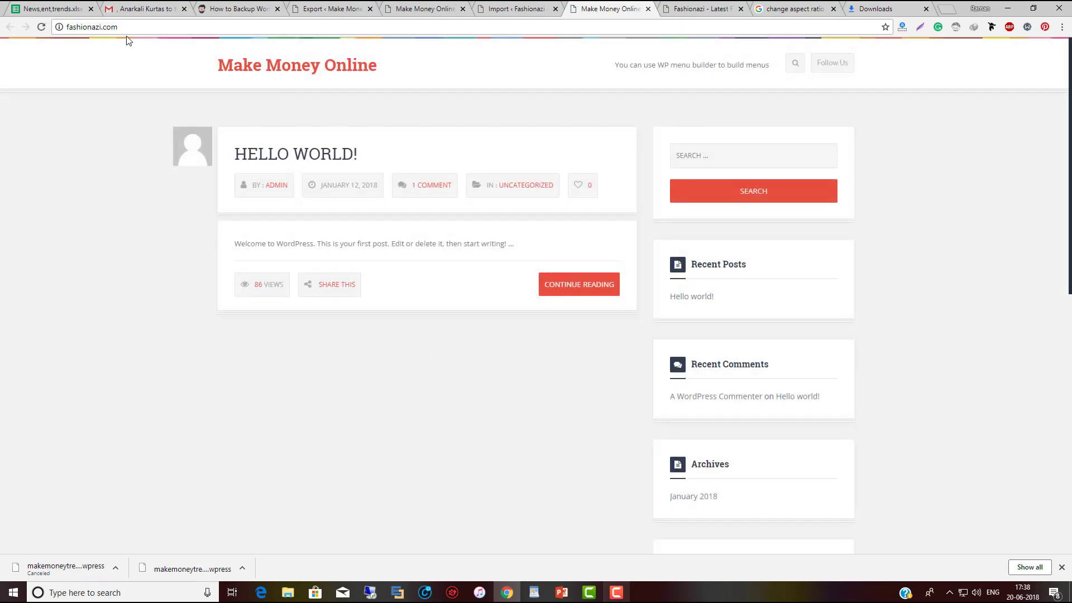
pyautogui.moveTo(419, 119)
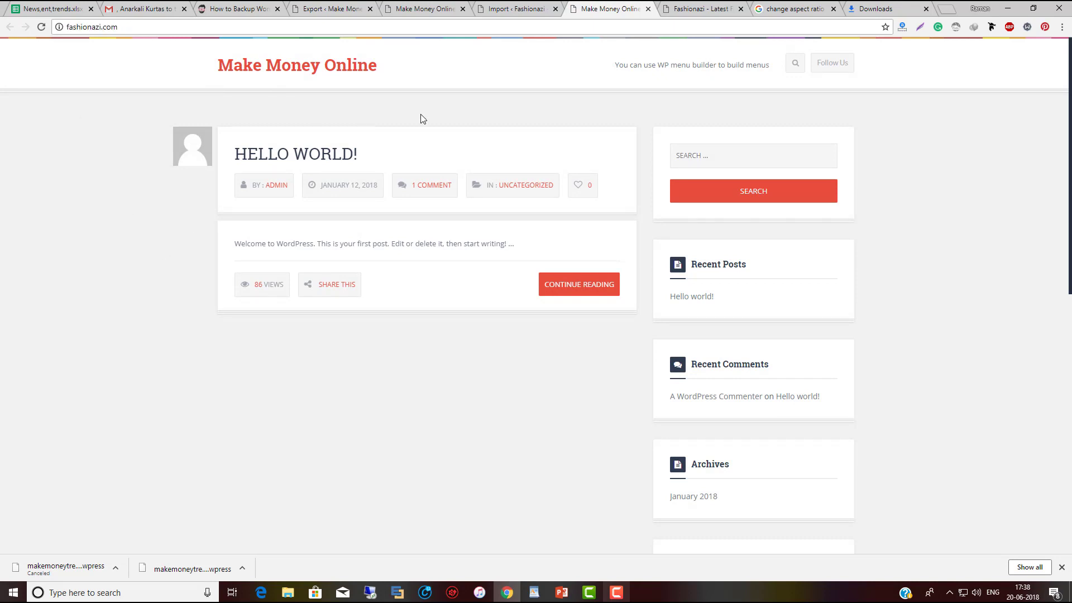
pyautogui.moveTo(520, 405)
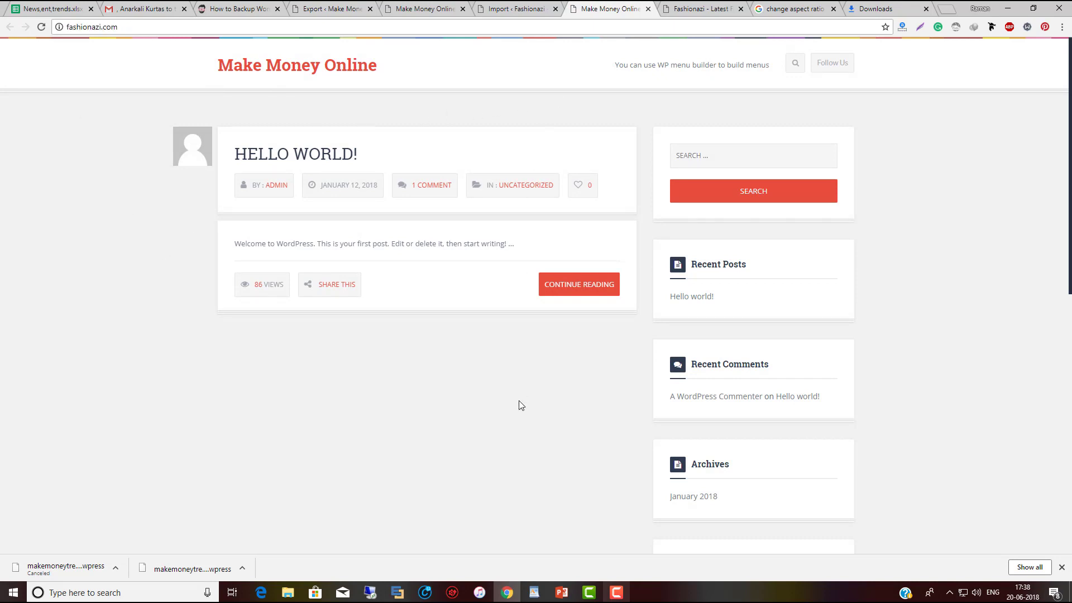
pyautogui.moveTo(516, 389)
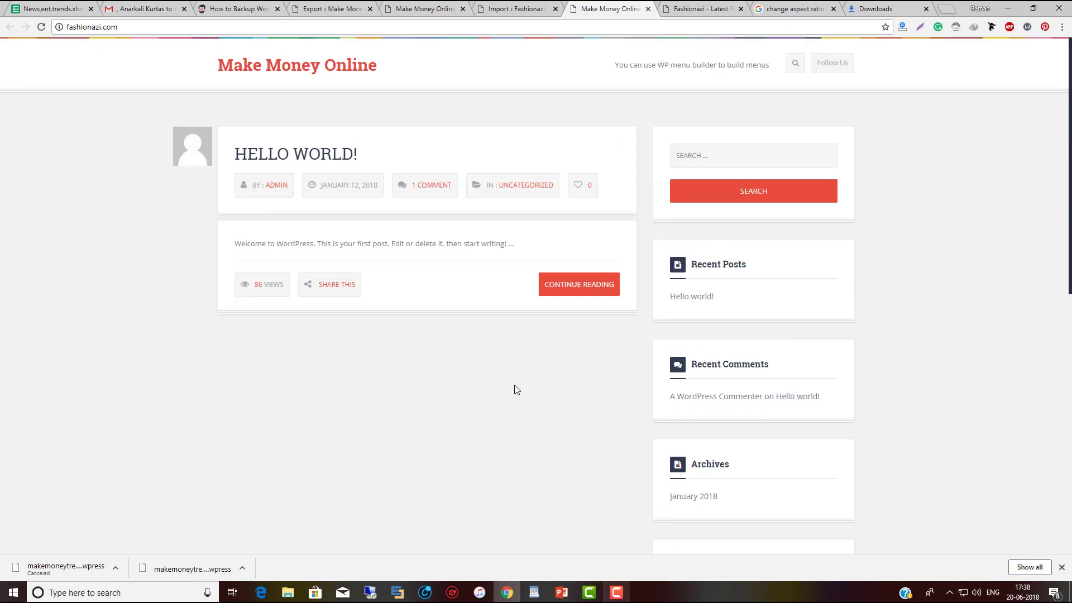
# - Return to Fashionazi's Import Site admin page
pyautogui.click(516, 9)
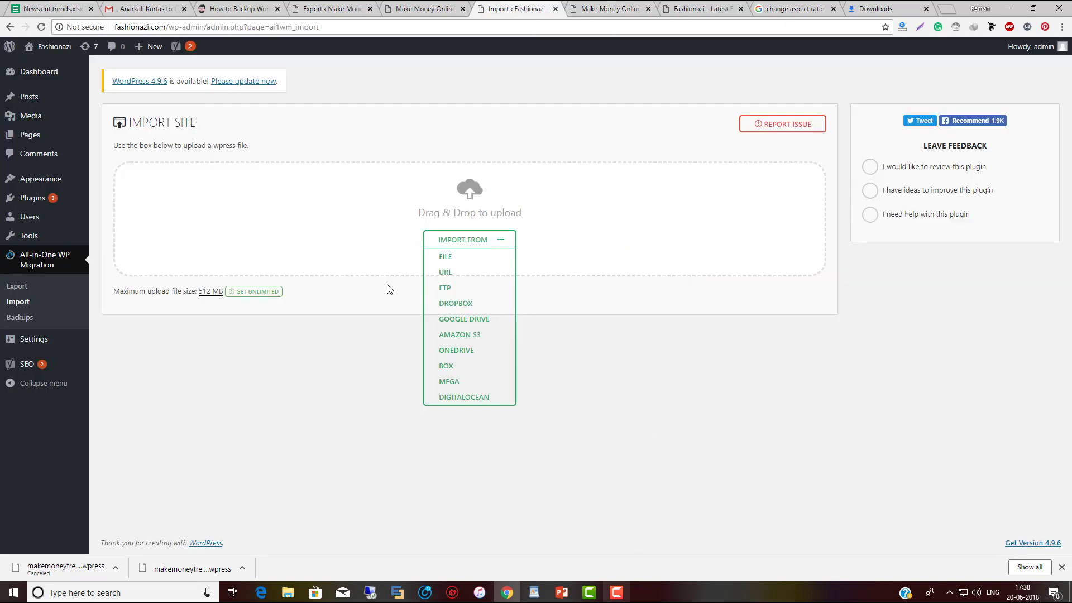
pyautogui.moveTo(388, 295)
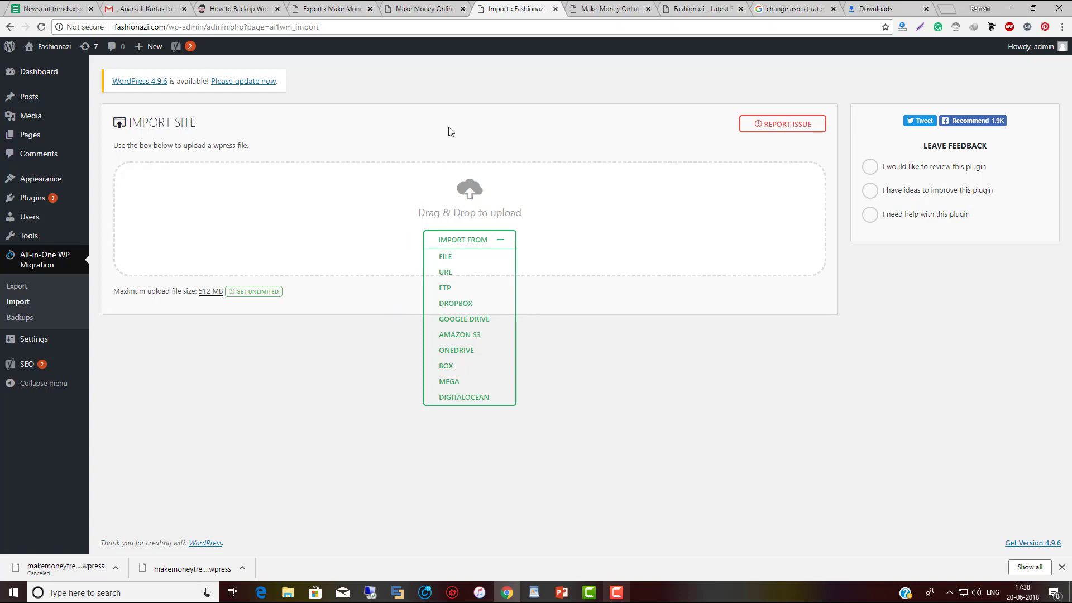
pyautogui.moveTo(460, 87)
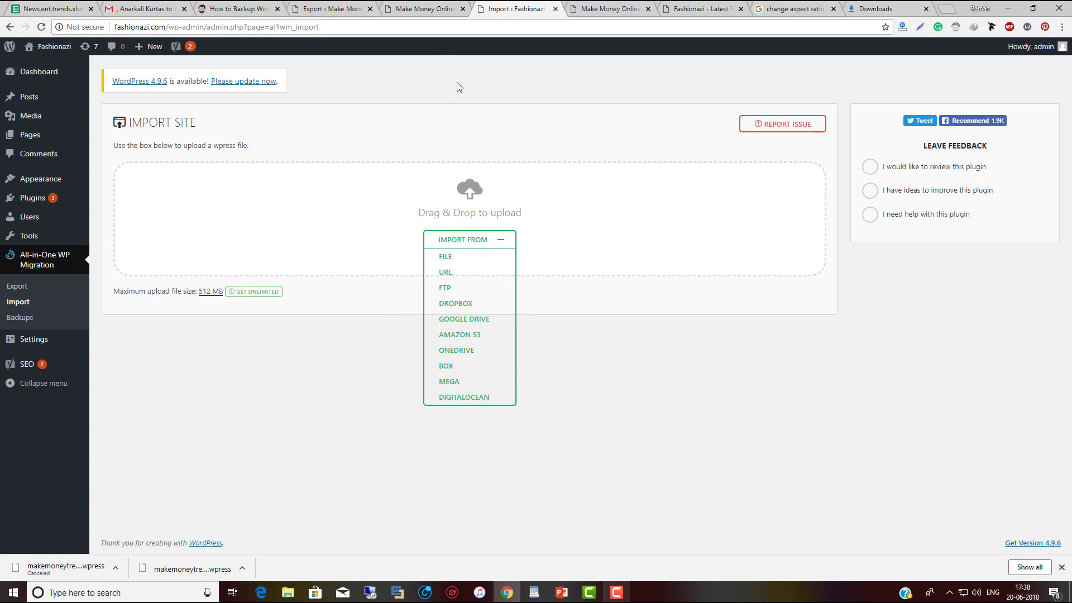